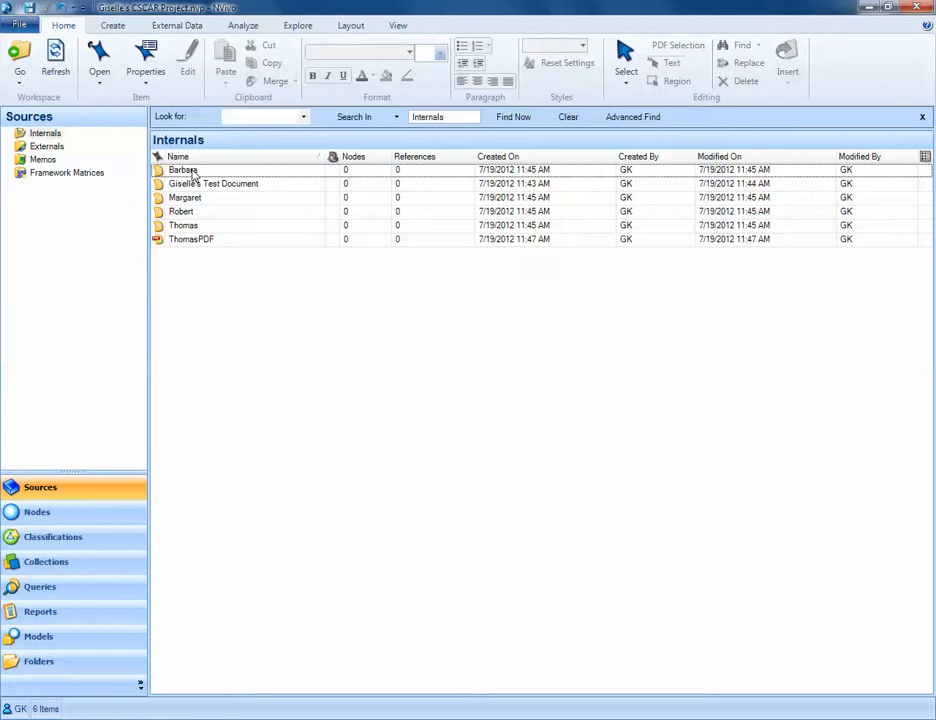
- Open Barbara's interview, check the Q.1 heading style and scroll to the Q.2 section
double_click(184, 168)
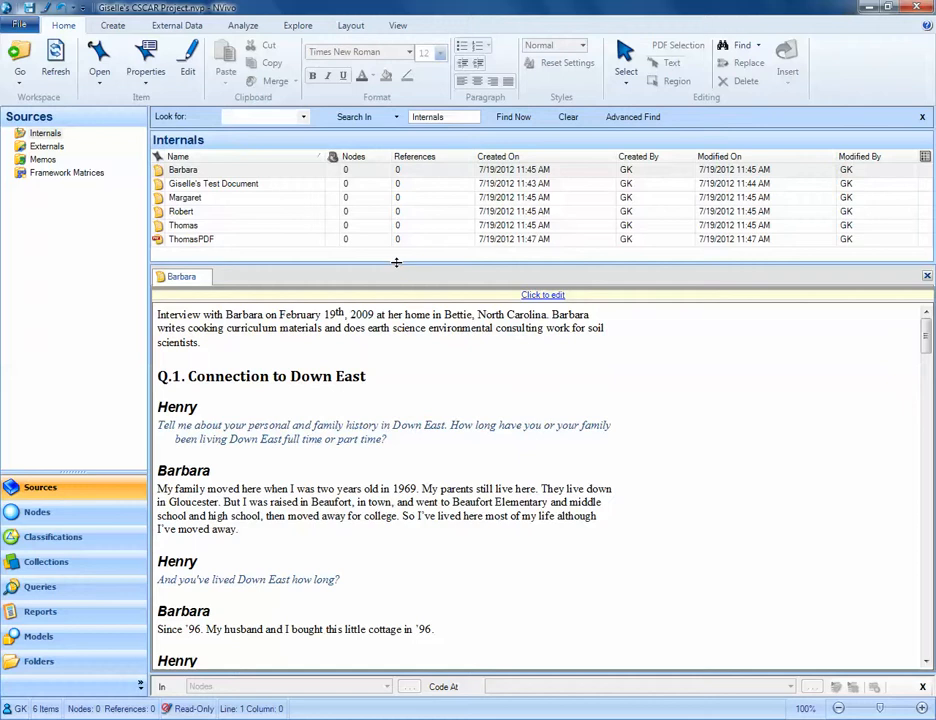
mouse_move(208, 386)
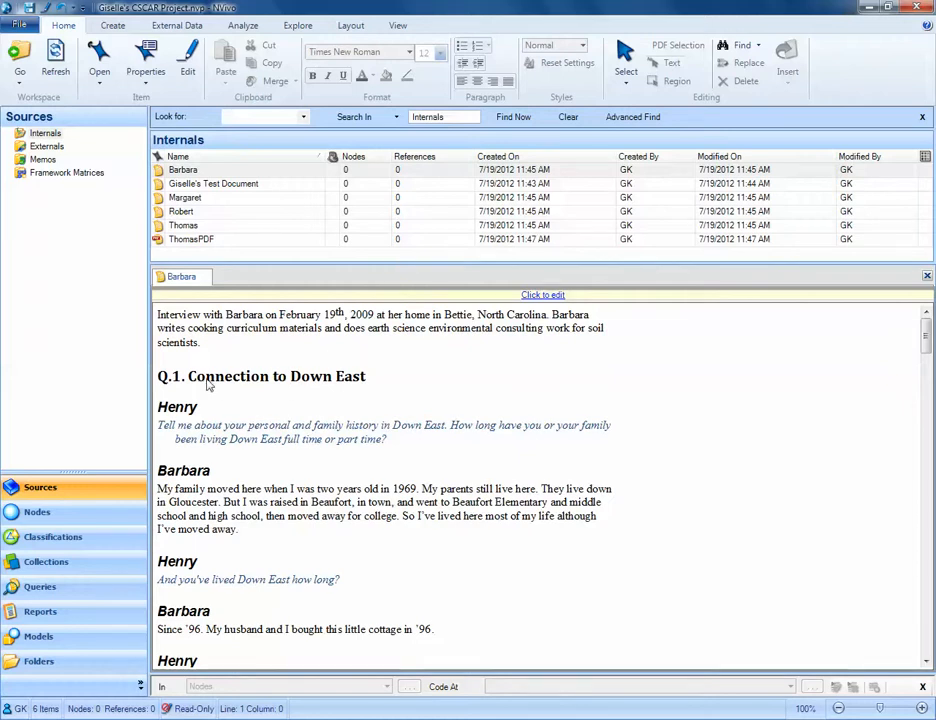
mouse_move(160, 384)
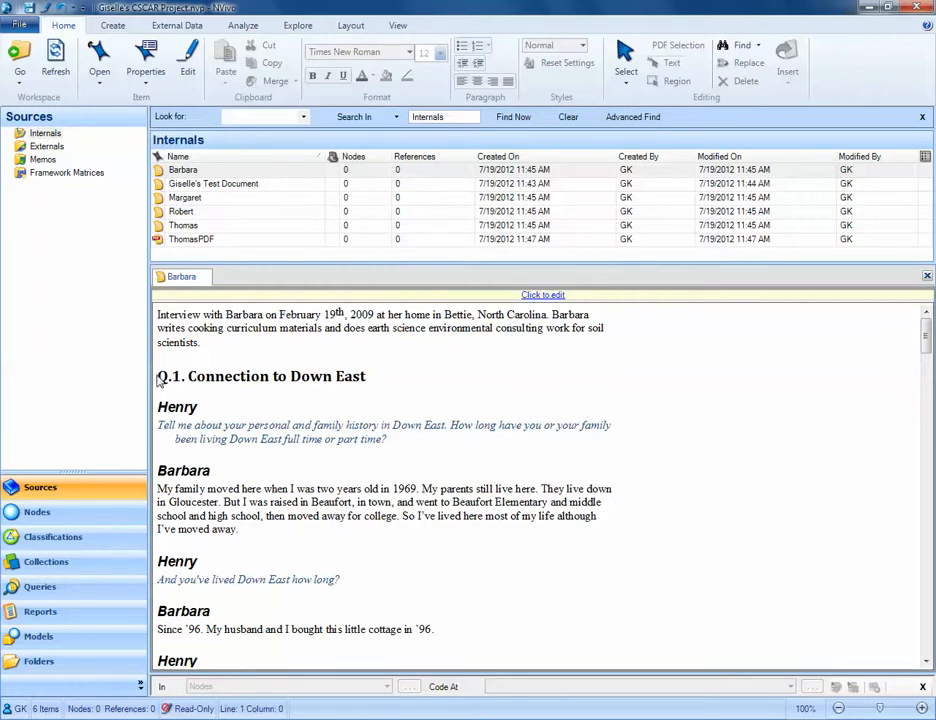
mouse_move(310, 380)
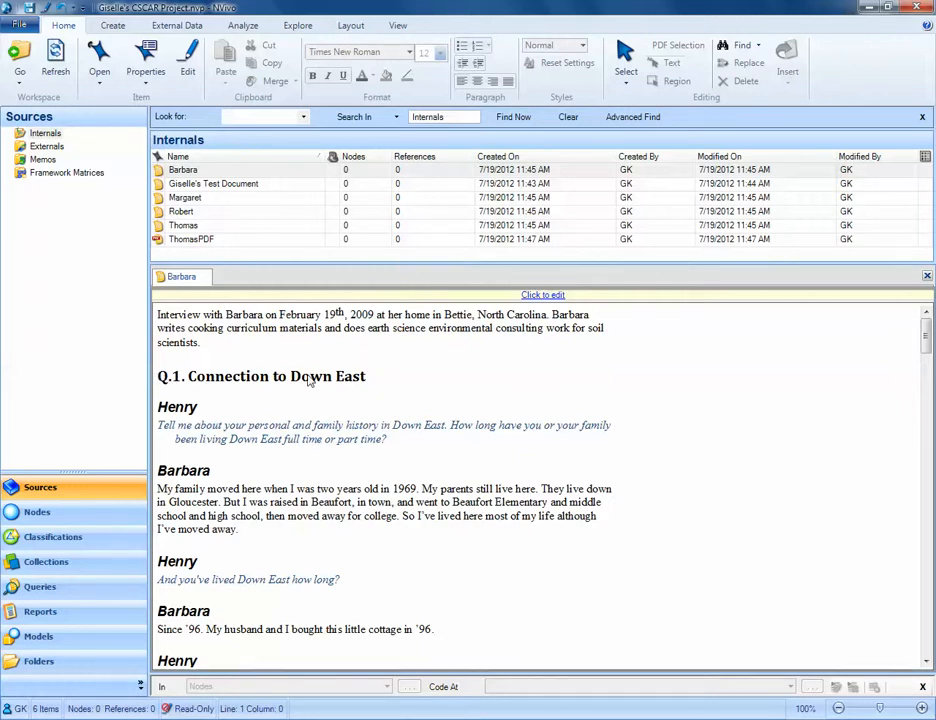
mouse_move(162, 380)
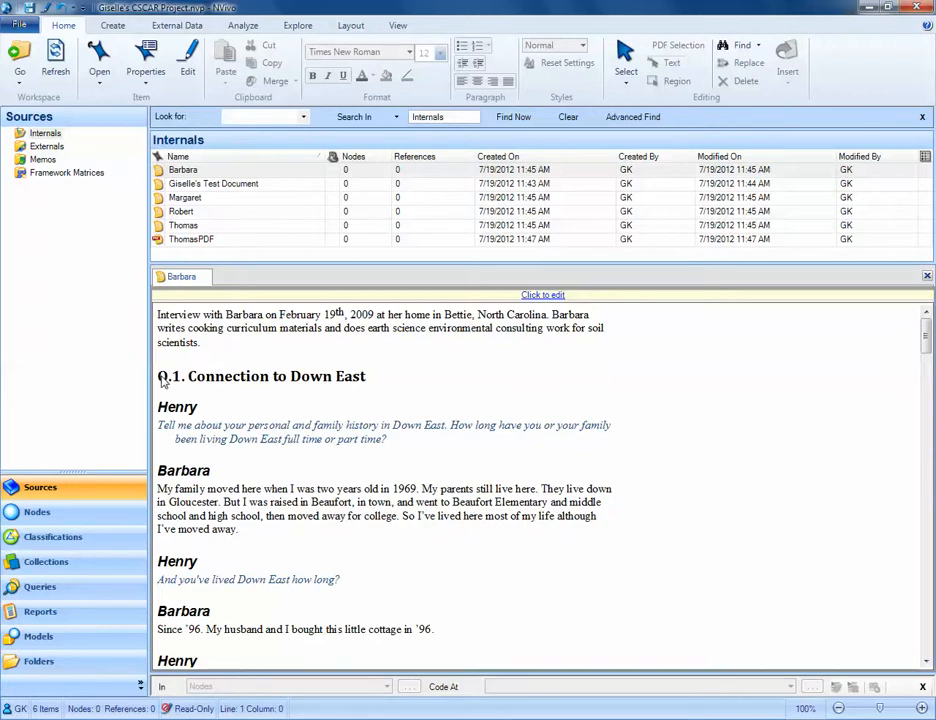
click(378, 376)
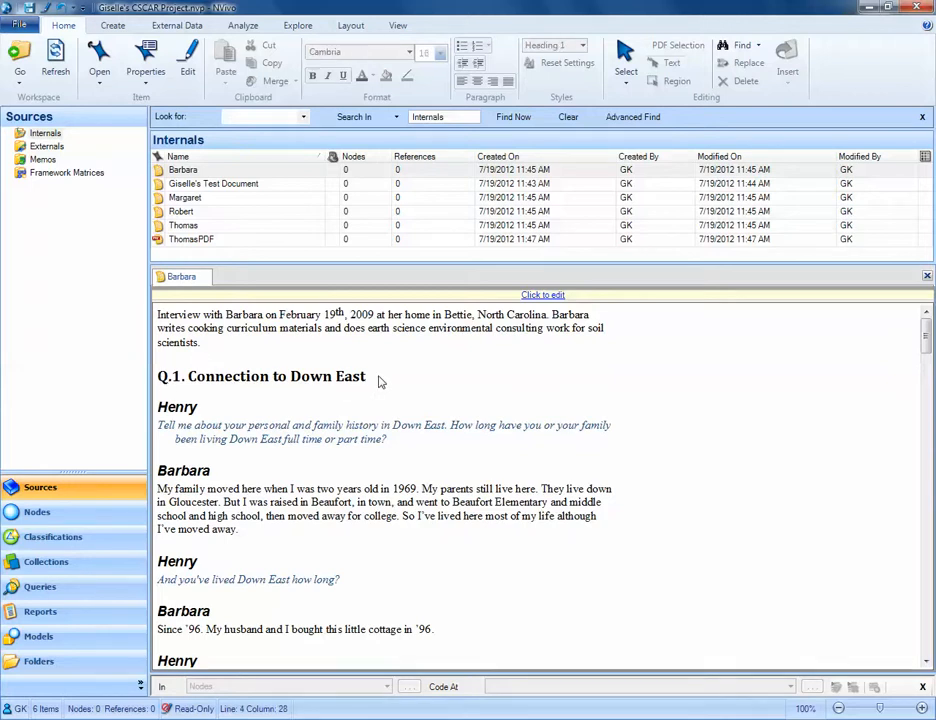
scroll(down, 3)
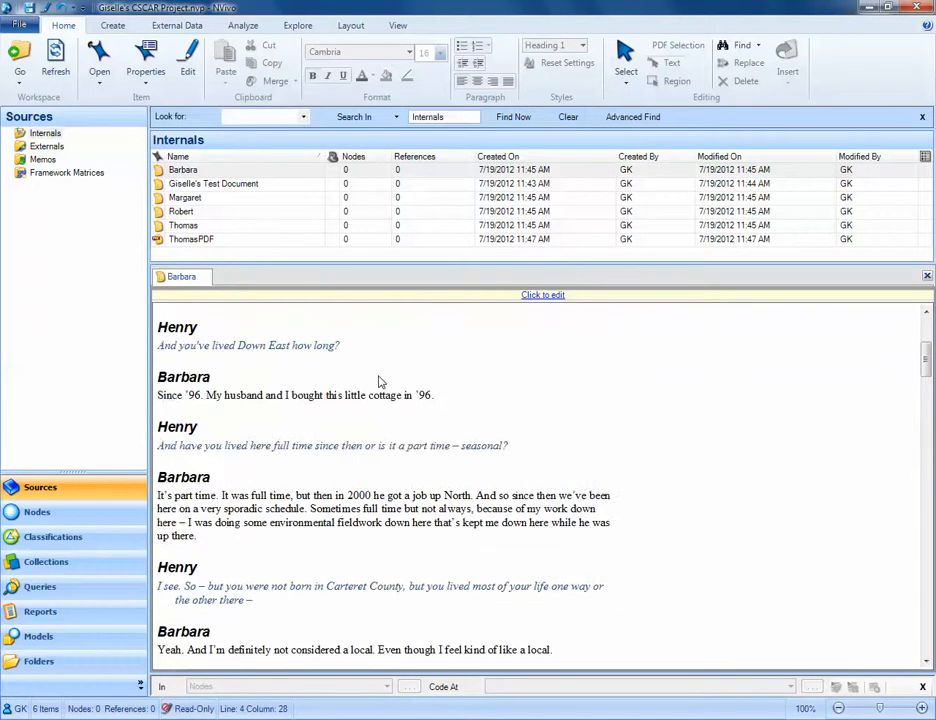
scroll(down, 3)
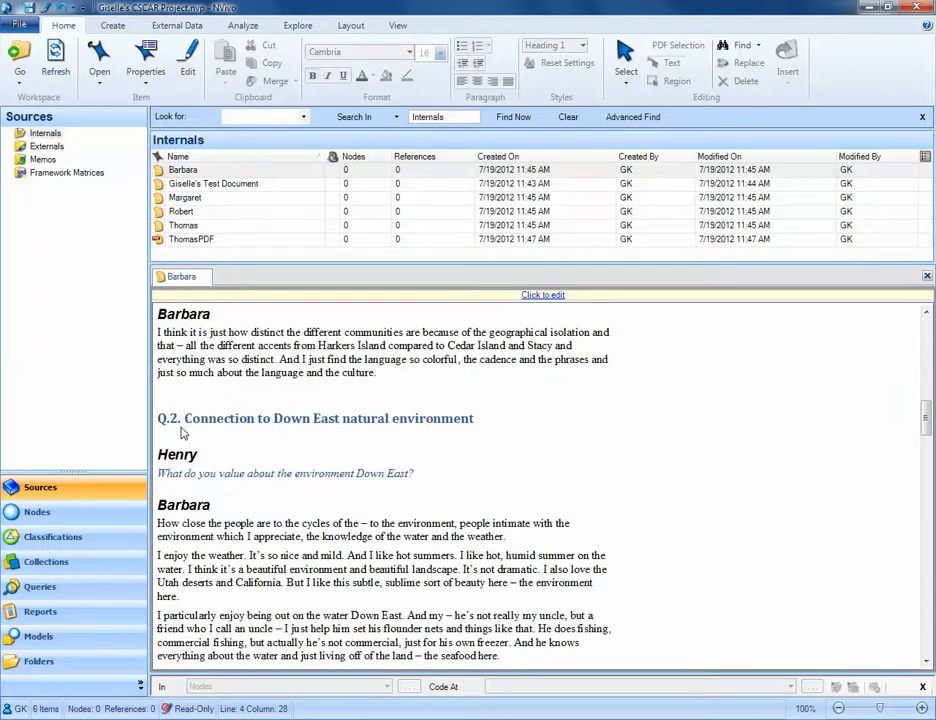
mouse_move(416, 430)
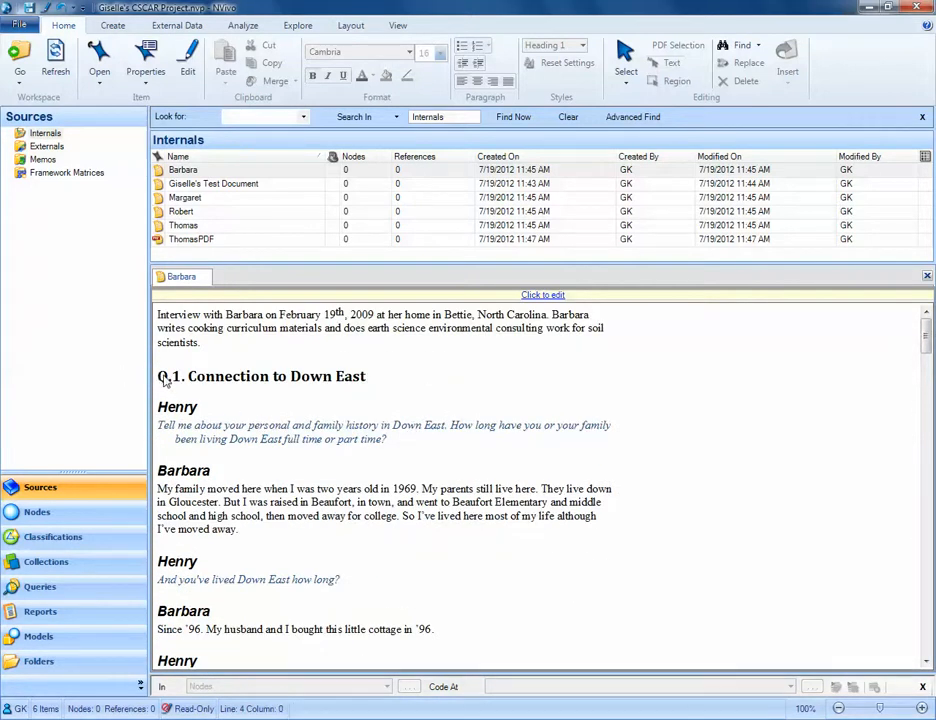
click(368, 380)
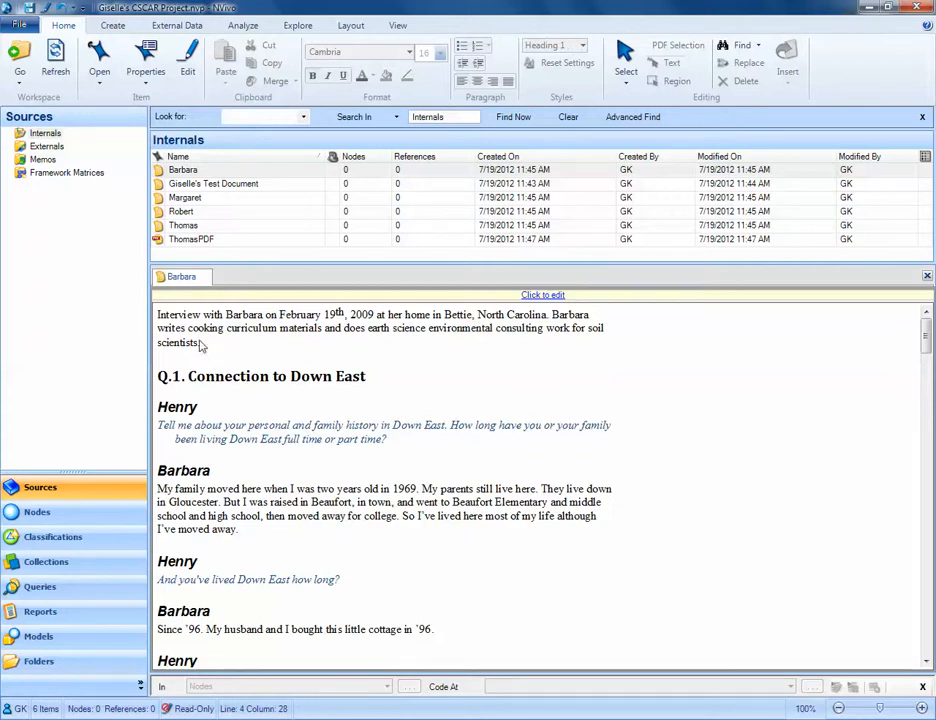
mouse_move(222, 468)
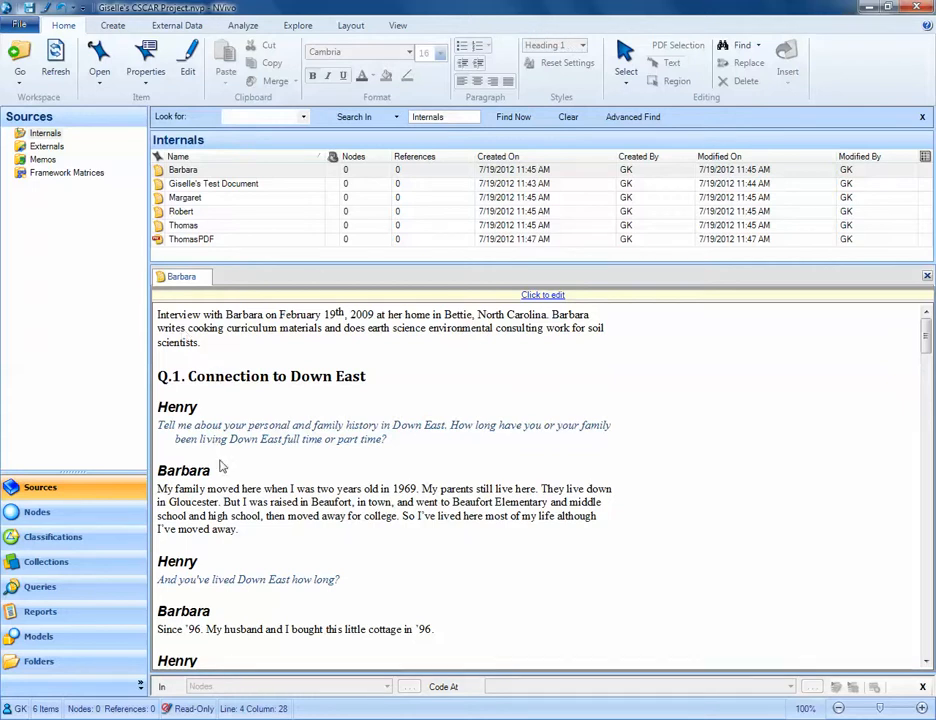
click(238, 510)
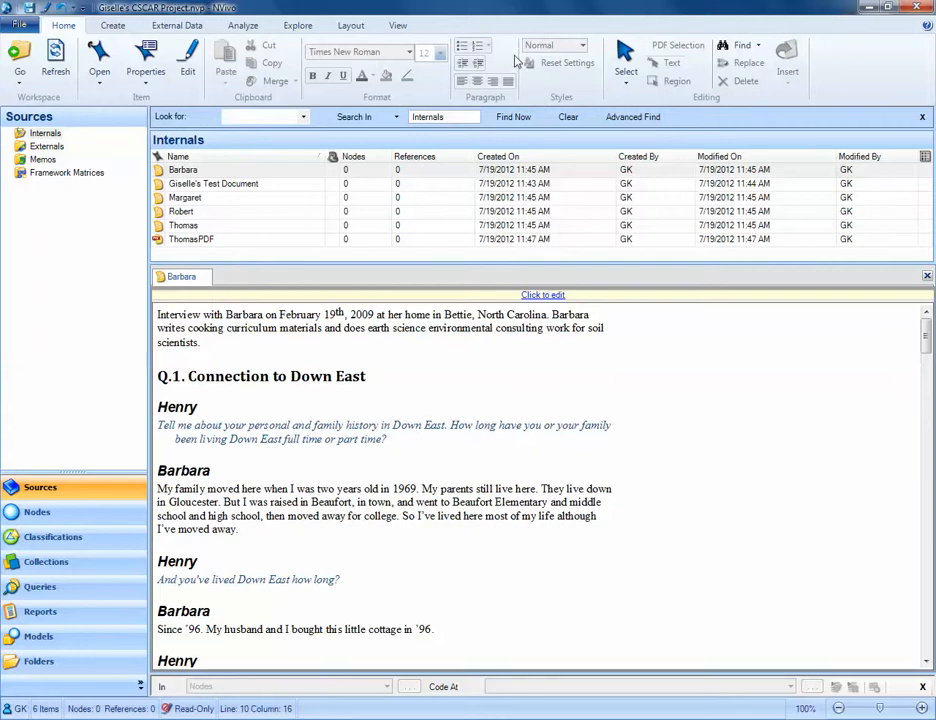
mouse_move(360, 392)
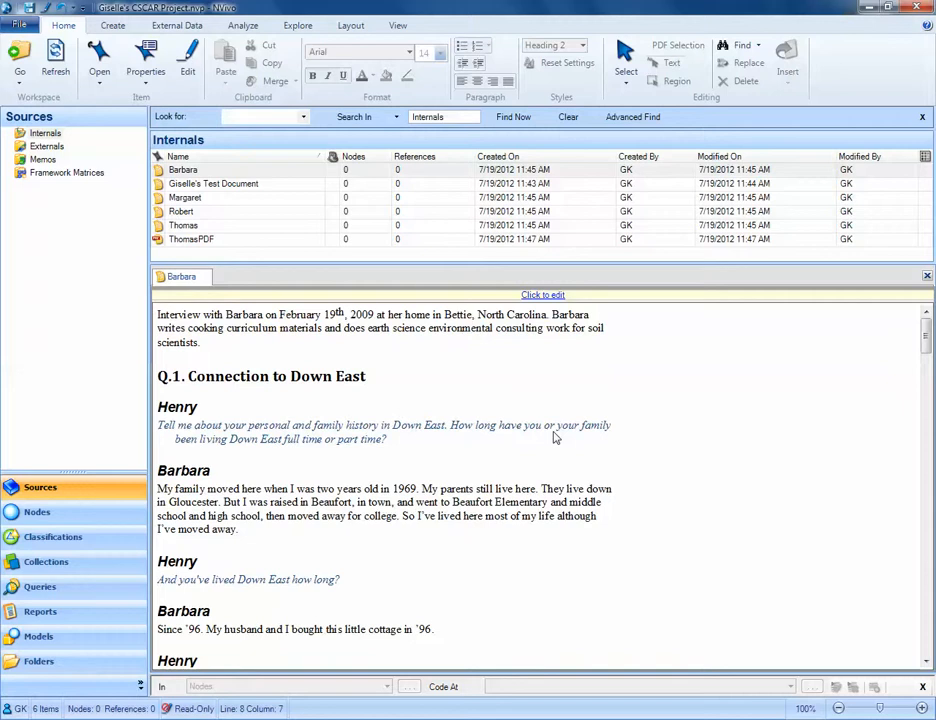
mouse_move(404, 376)
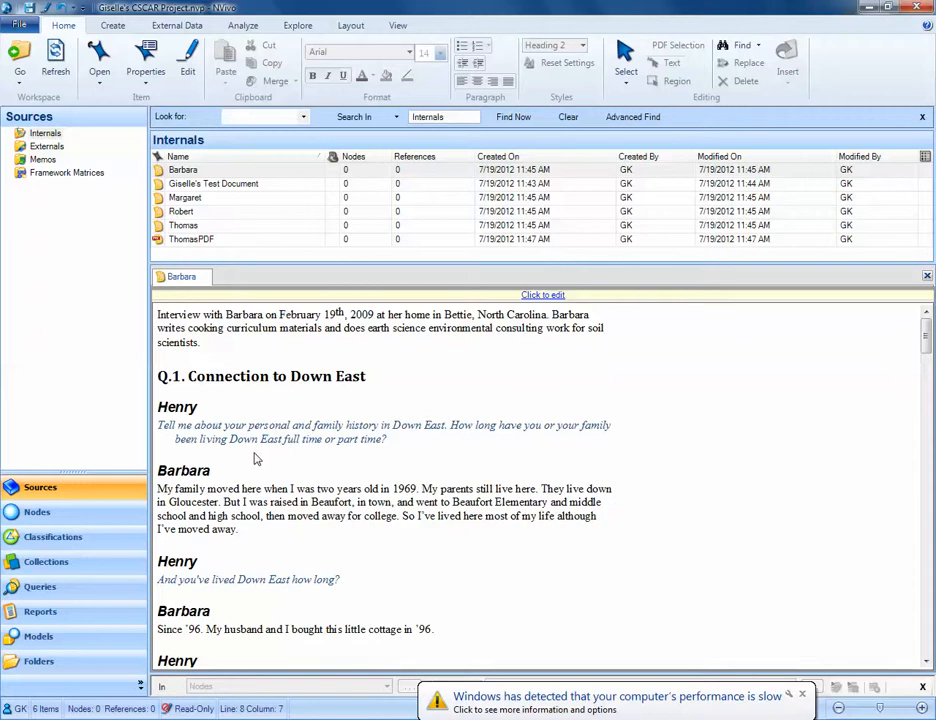
mouse_move(300, 390)
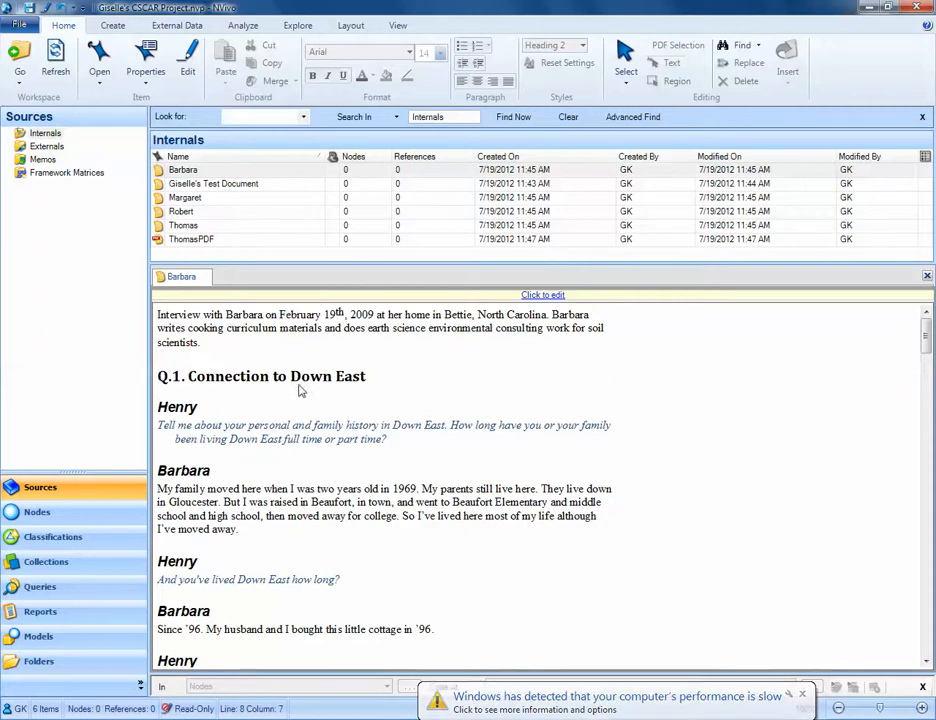
mouse_move(288, 520)
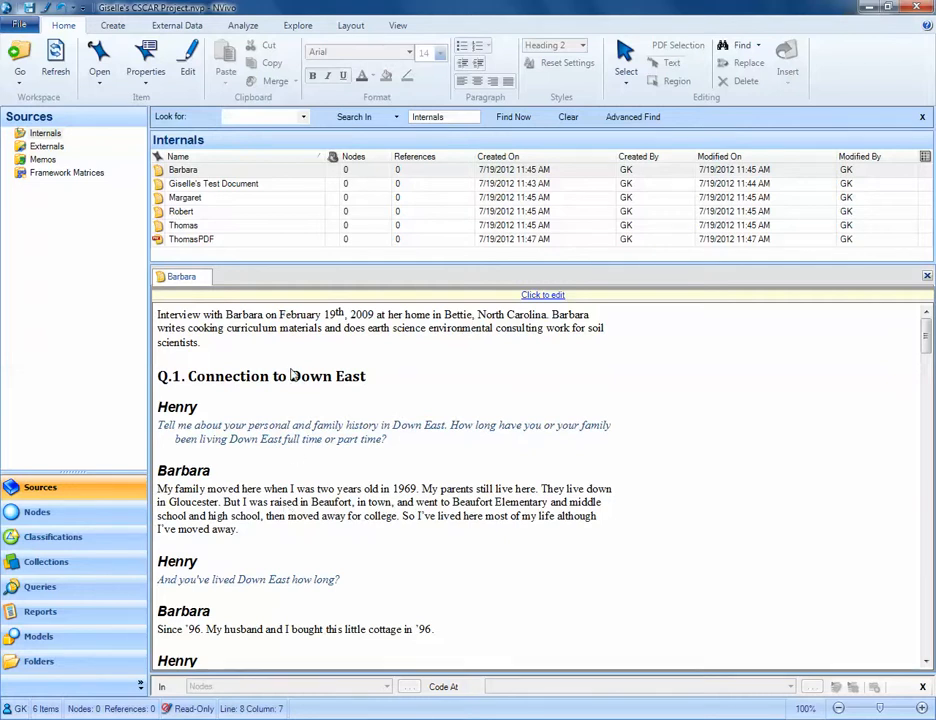
mouse_move(372, 382)
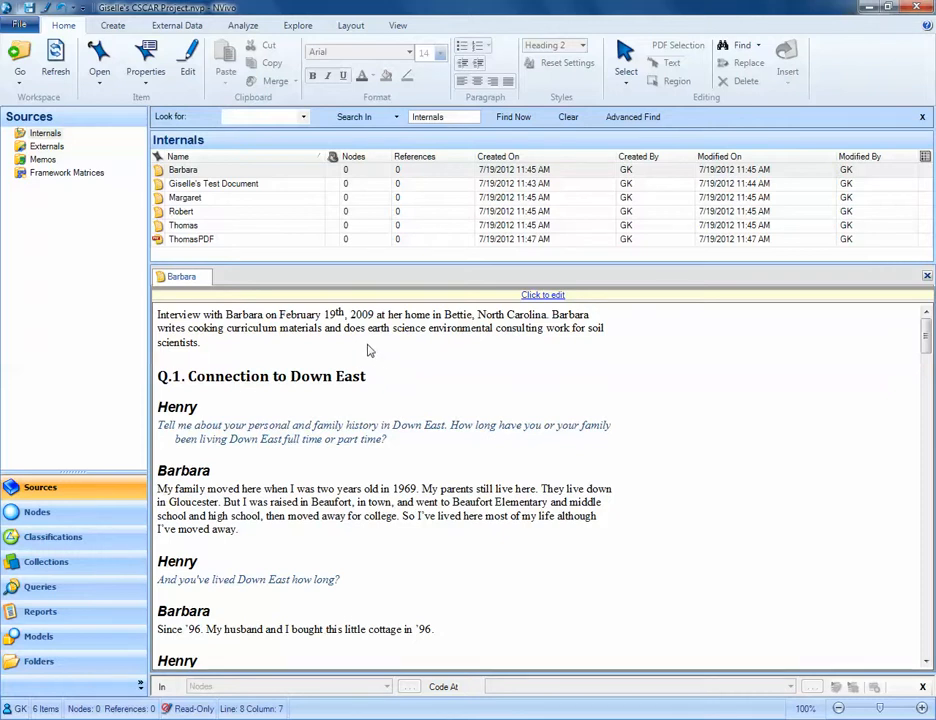
mouse_move(232, 196)
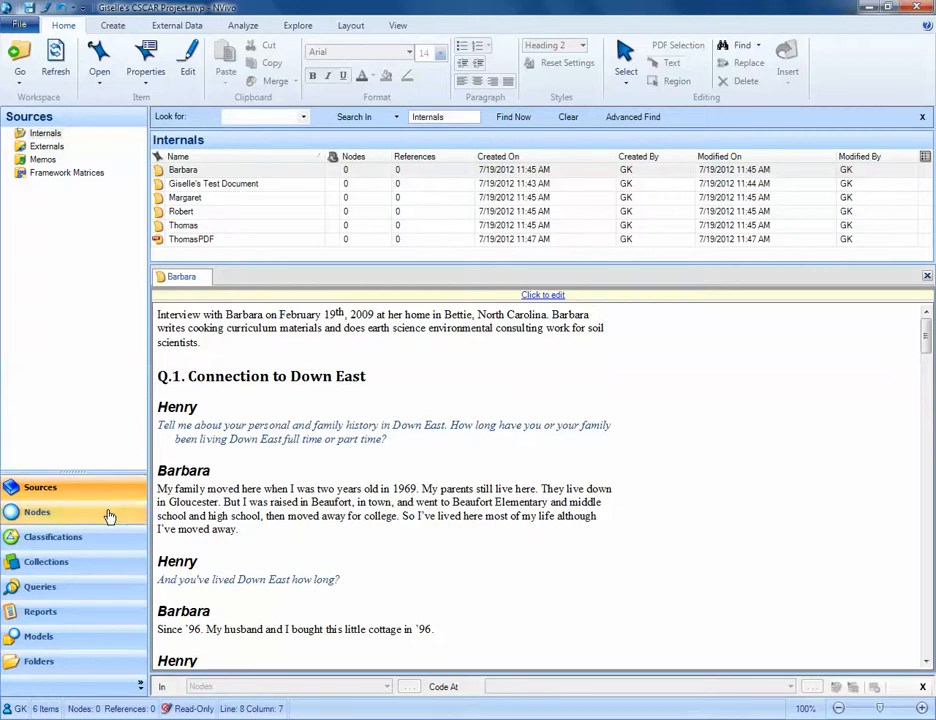
- Create a new node folder named 'Autocoded Questions' under Nodes and confirm it is empty
click(36, 512)
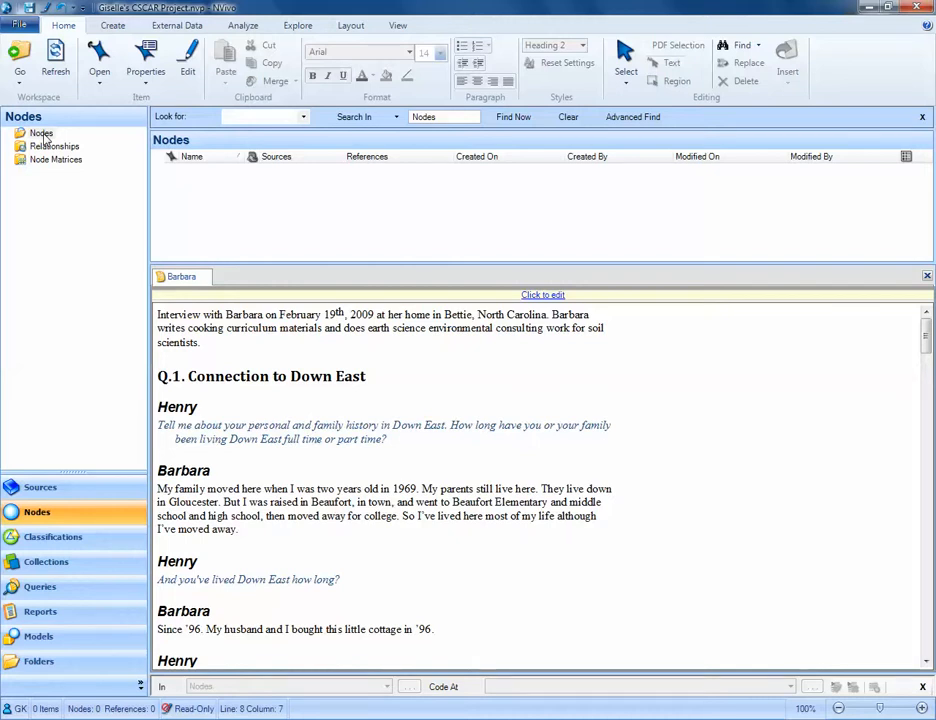
right_click(40, 132)
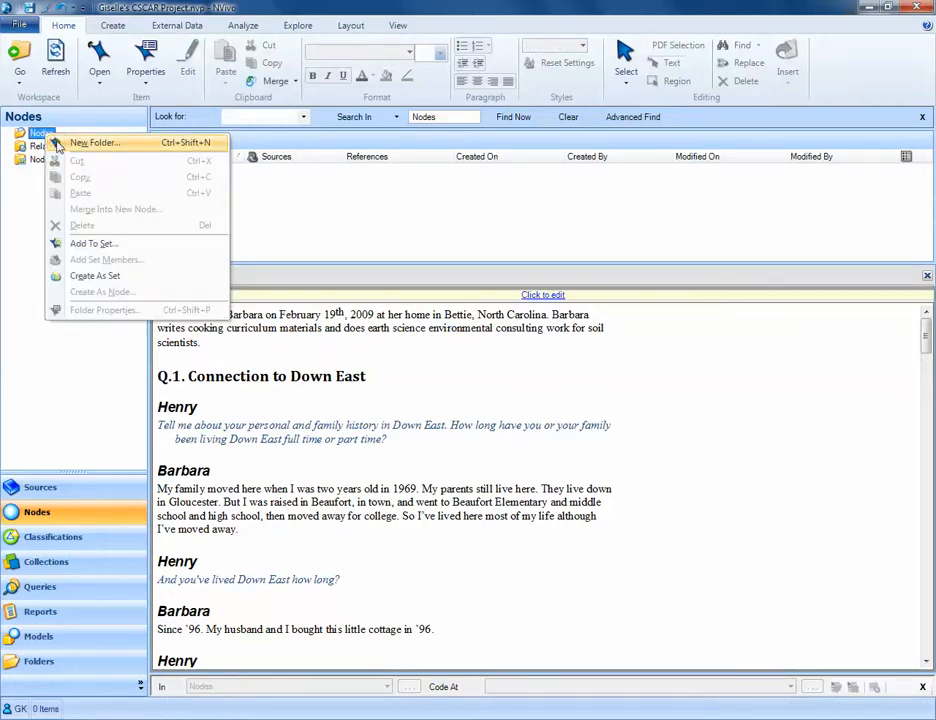
click(96, 142)
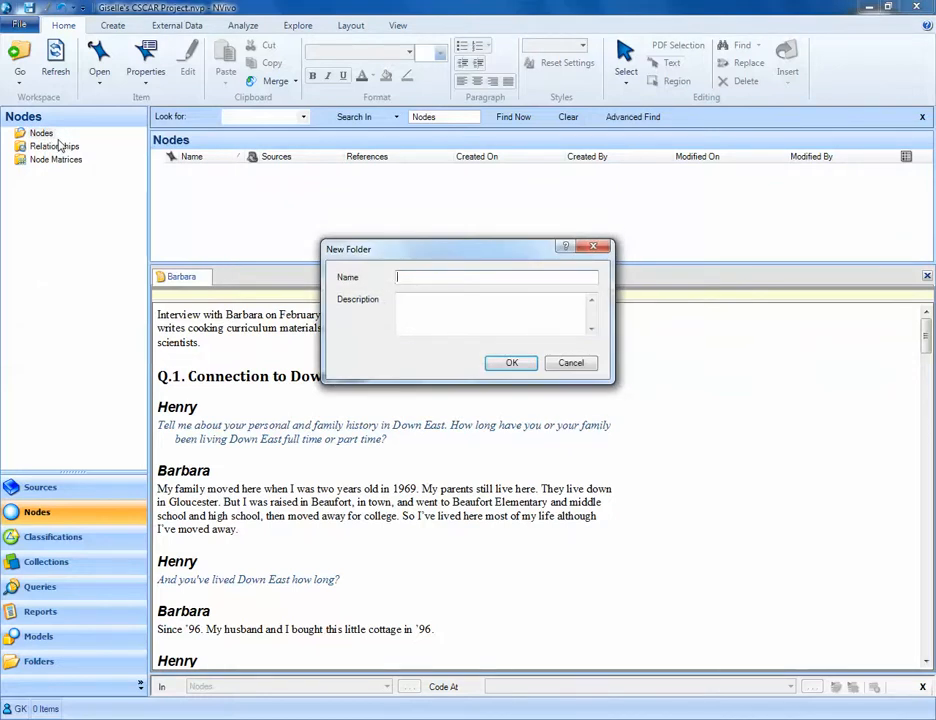
text(Autocoded Questions)
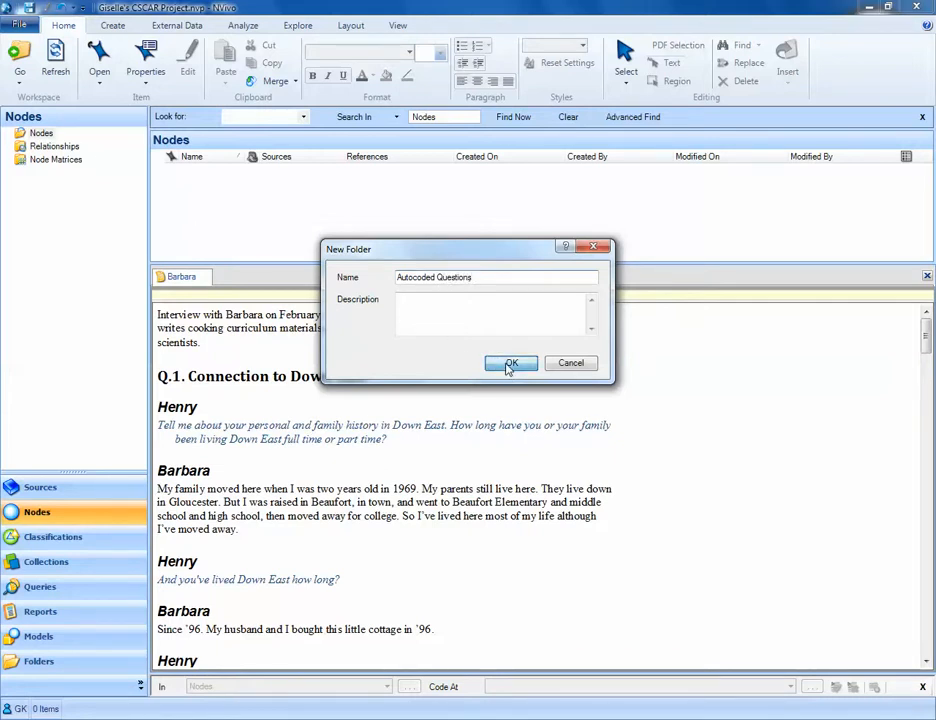
click(510, 364)
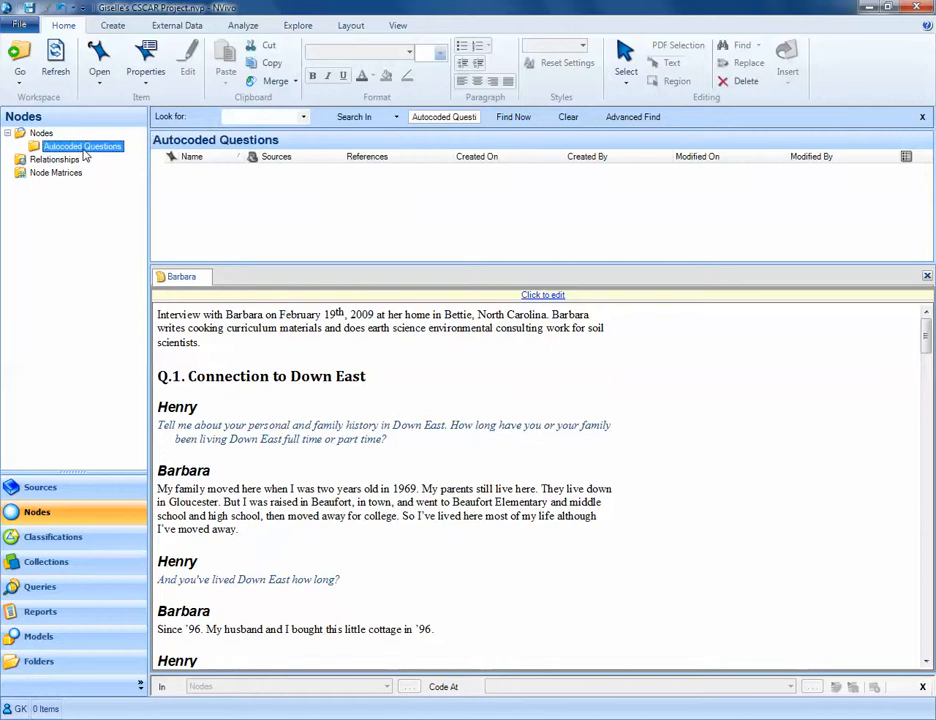
click(40, 132)
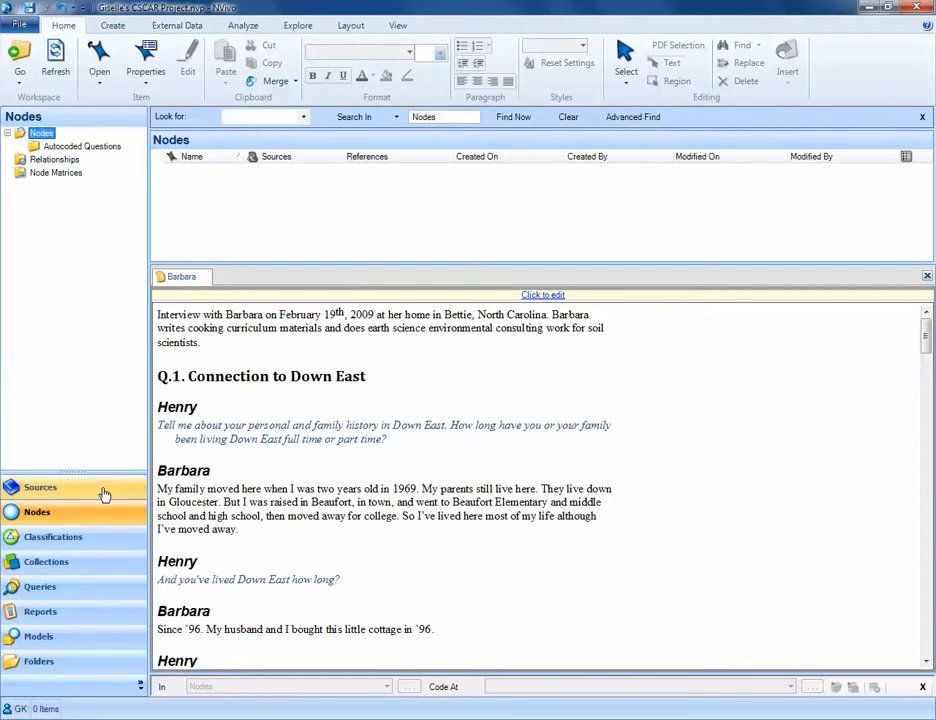
- Go to the internal sources and begin selecting the interview transcripts to code
click(40, 488)
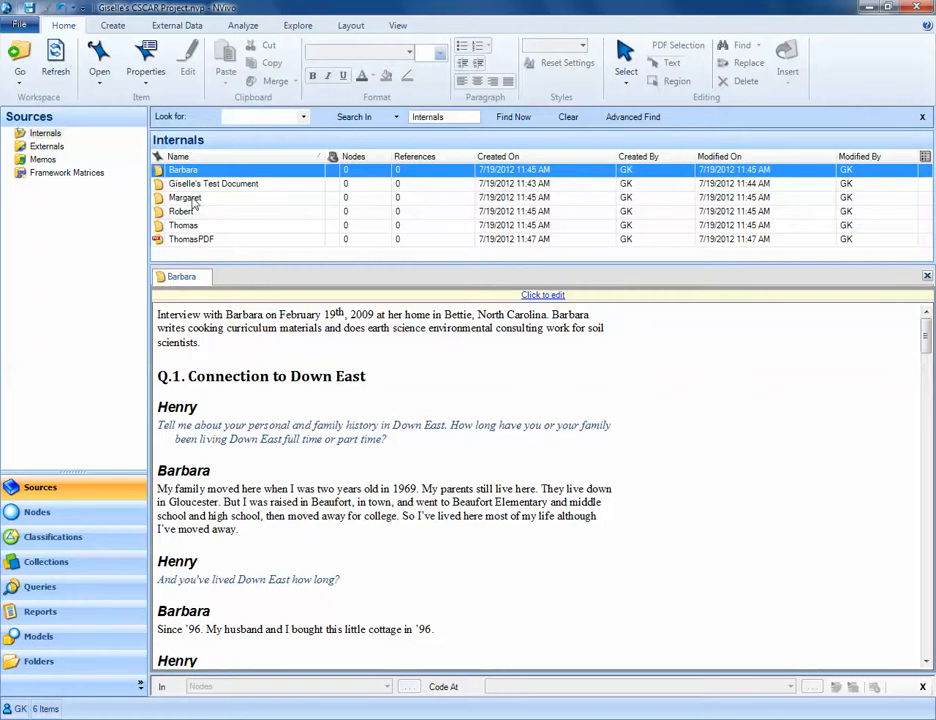
click(184, 224)
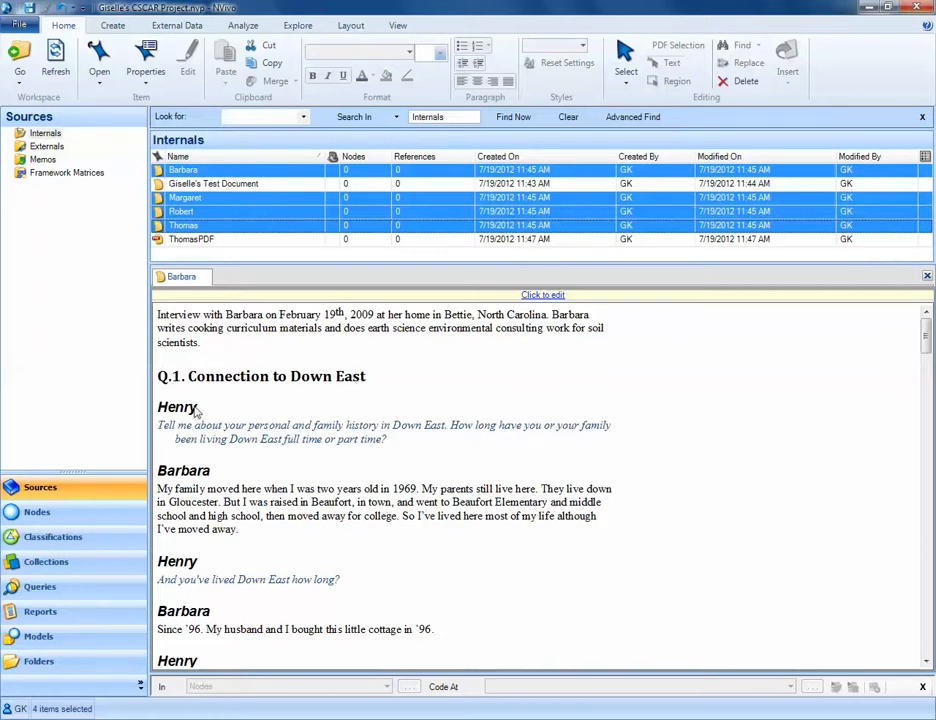
mouse_move(206, 408)
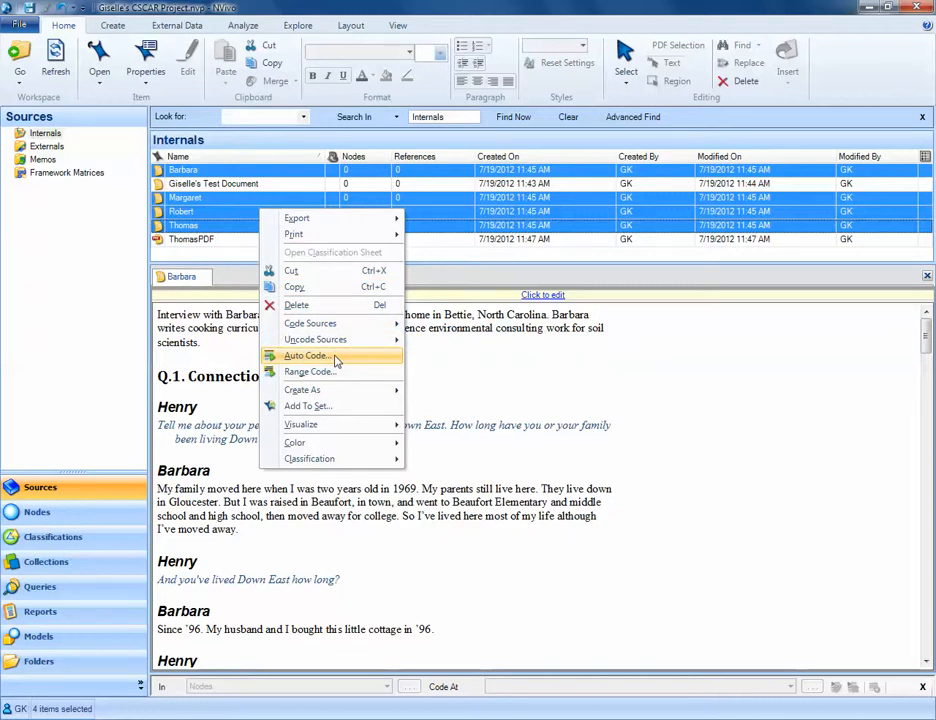
- Start Auto Code and set the new node's location to the Autocoded Questions folder
click(306, 356)
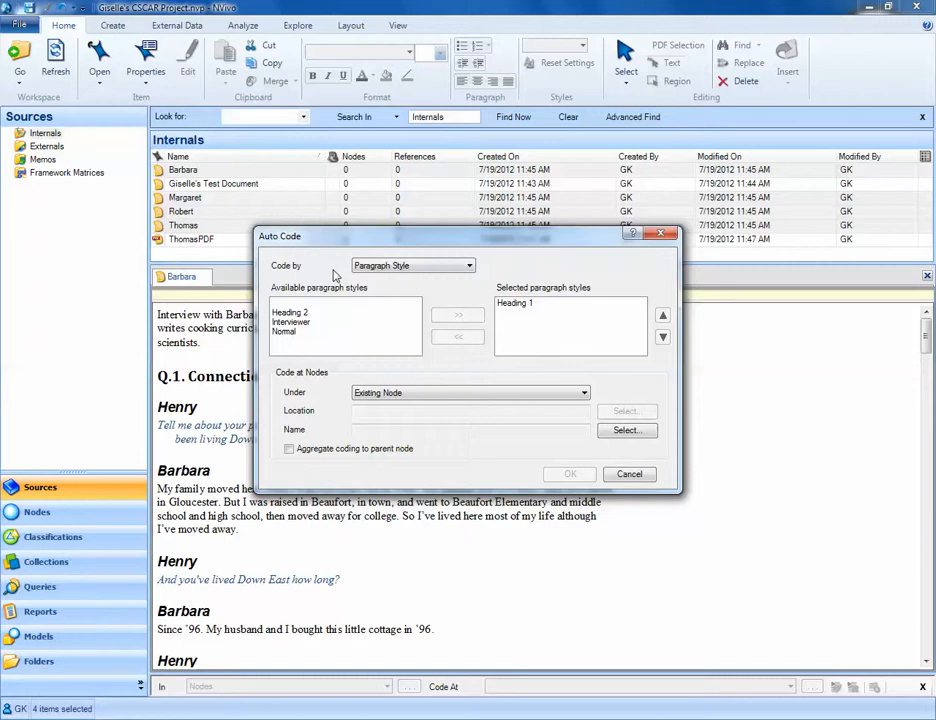
mouse_move(340, 270)
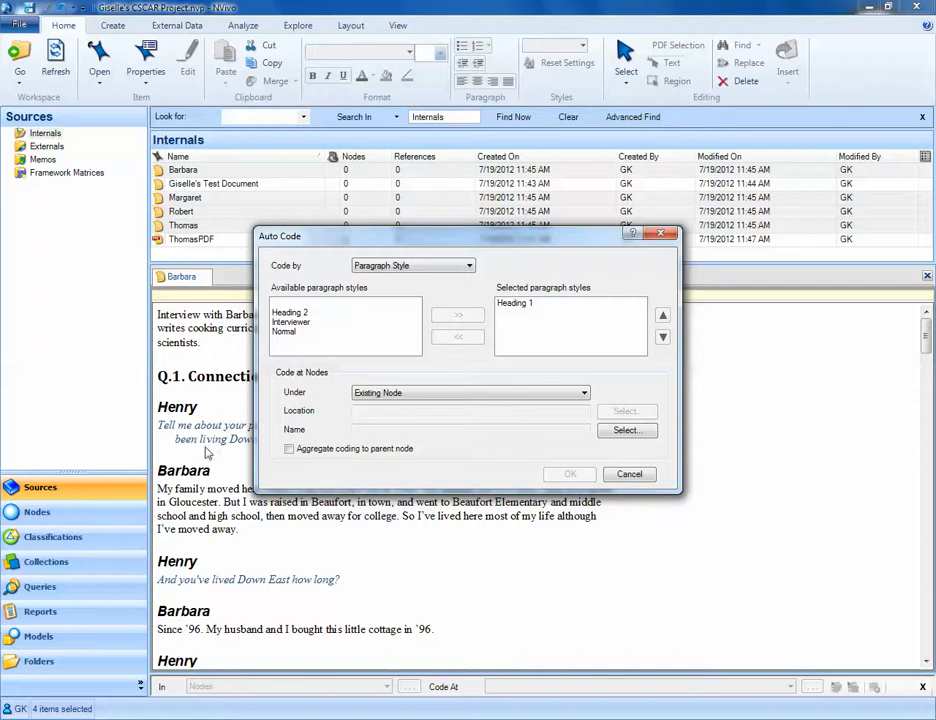
mouse_move(204, 498)
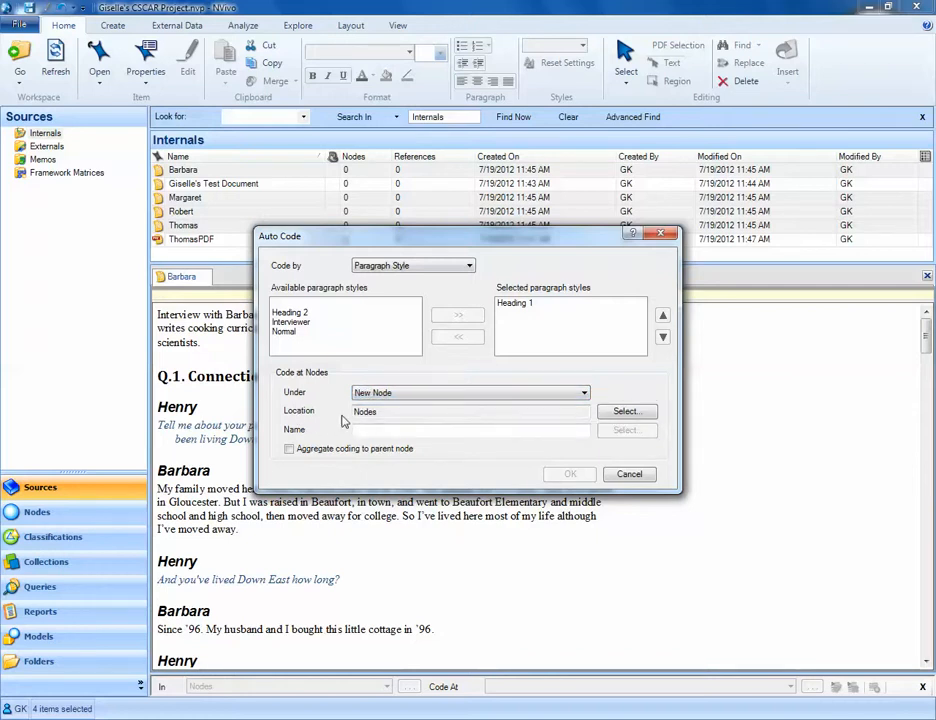
click(626, 412)
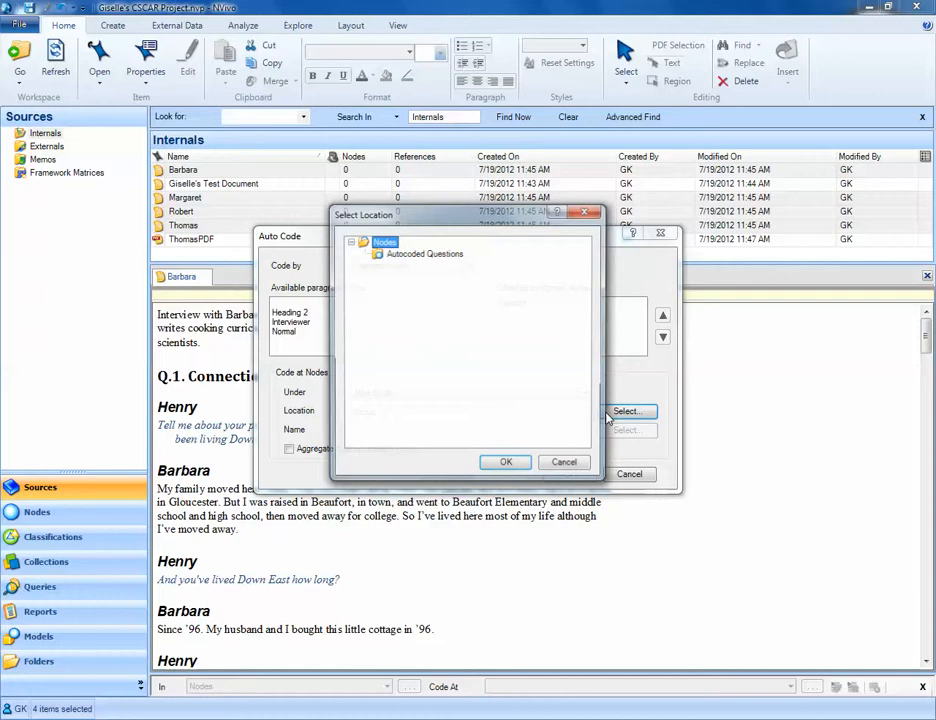
click(424, 252)
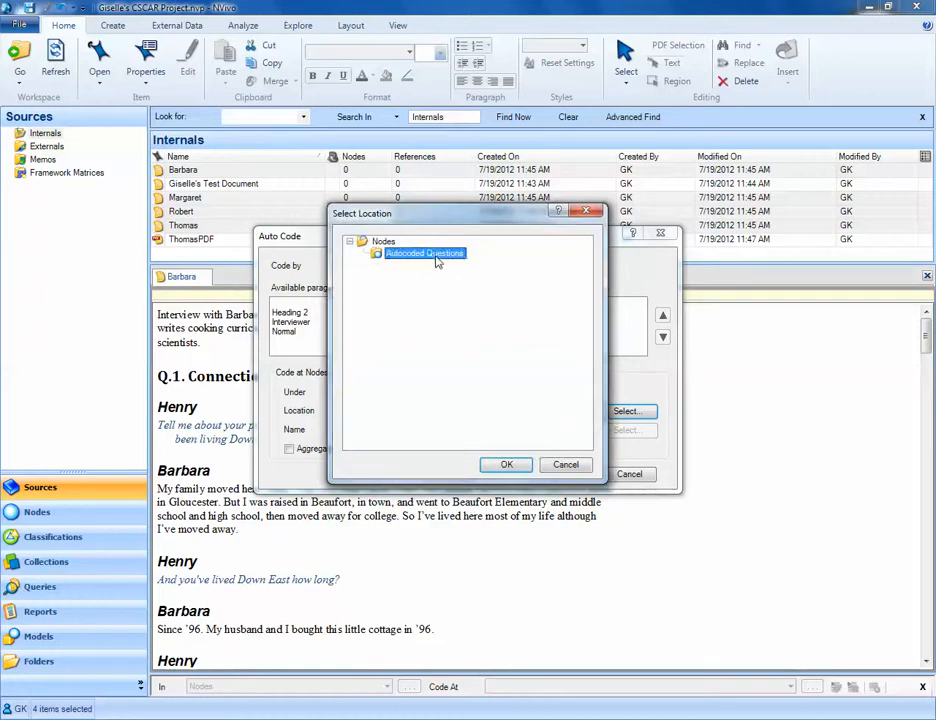
mouse_move(524, 448)
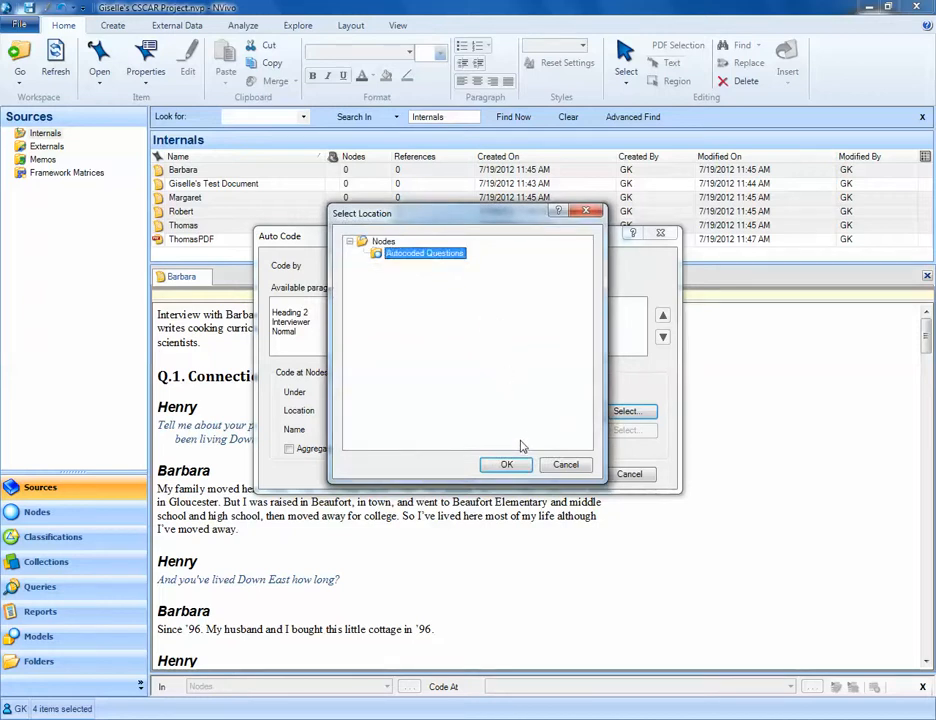
click(506, 464)
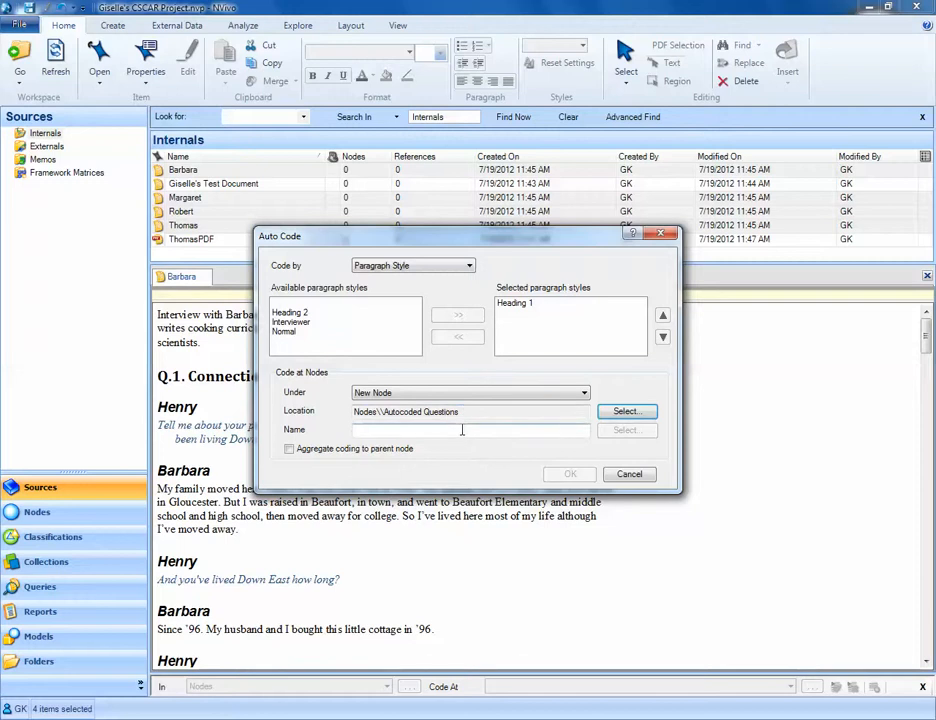
- Name the node 'Interview Questions', aggregate coding to the parent and run the auto code
click(470, 428)
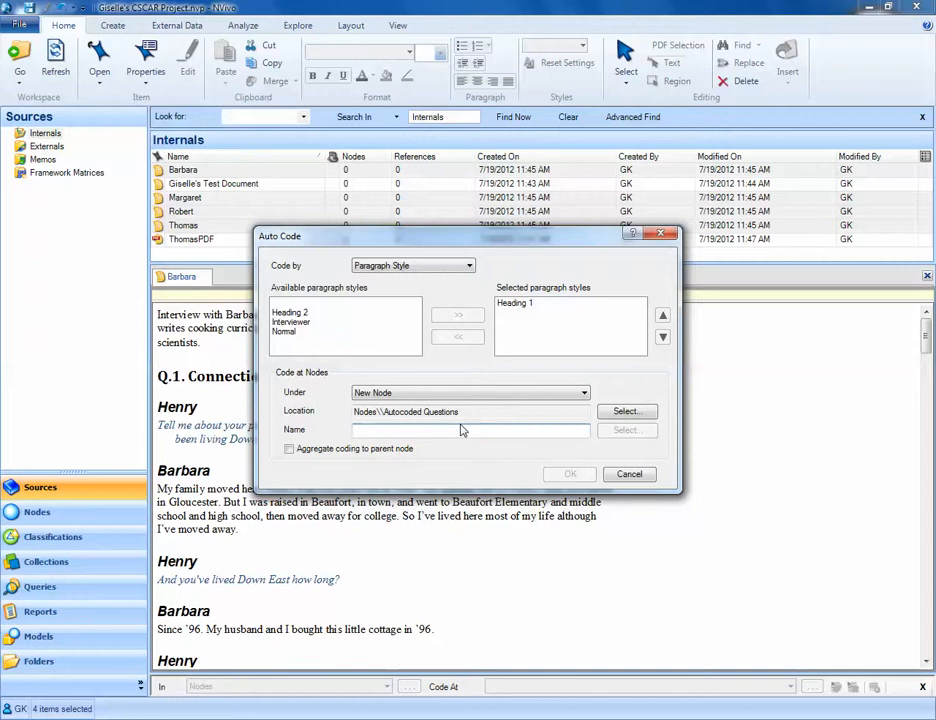
text(Interview Questions)
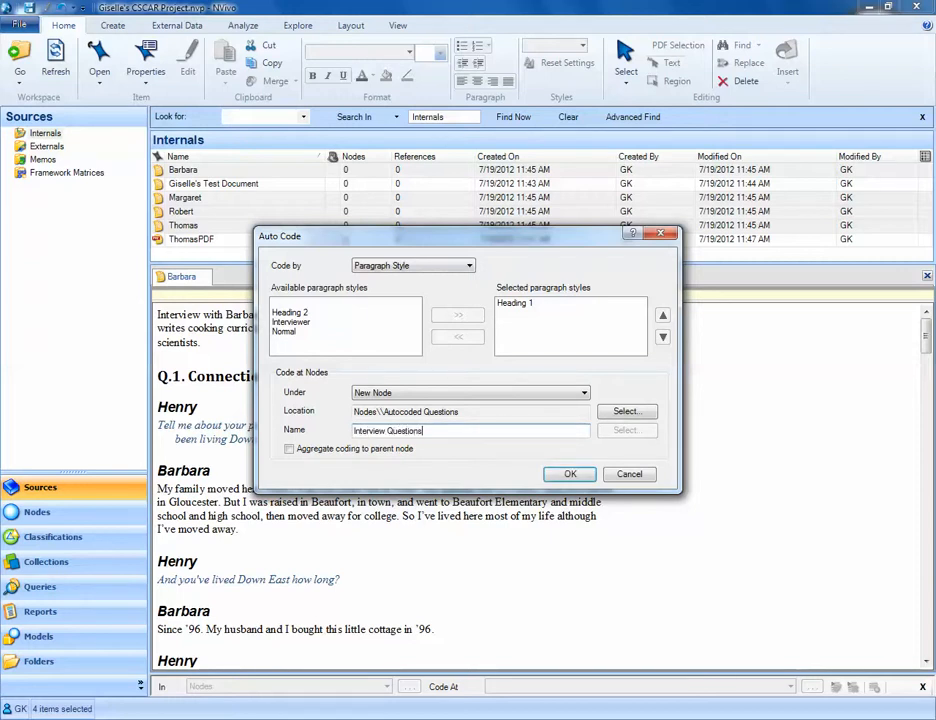
click(288, 448)
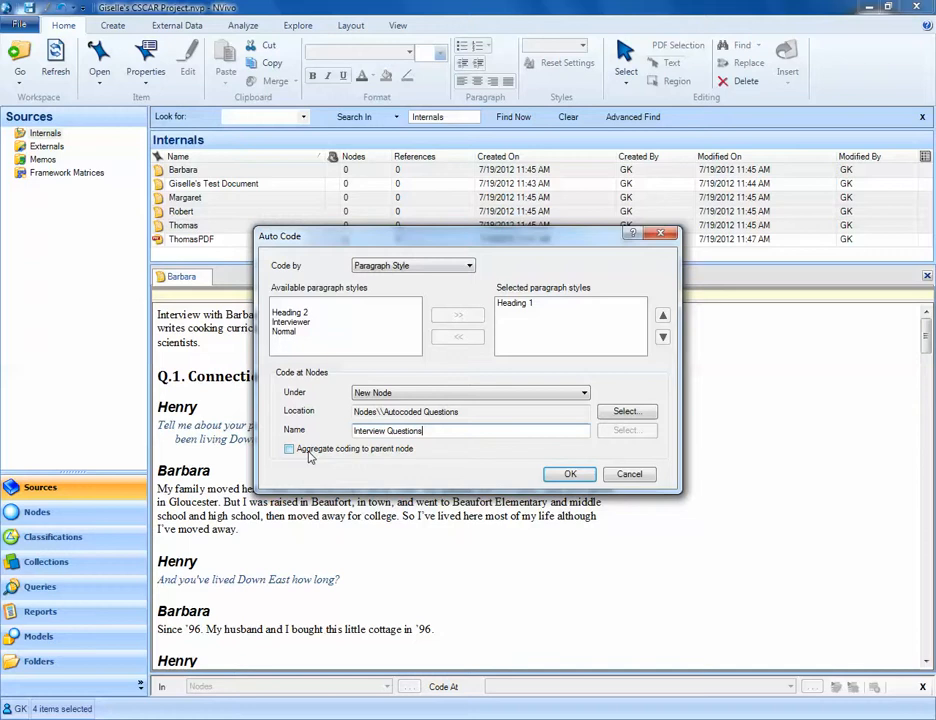
click(288, 448)
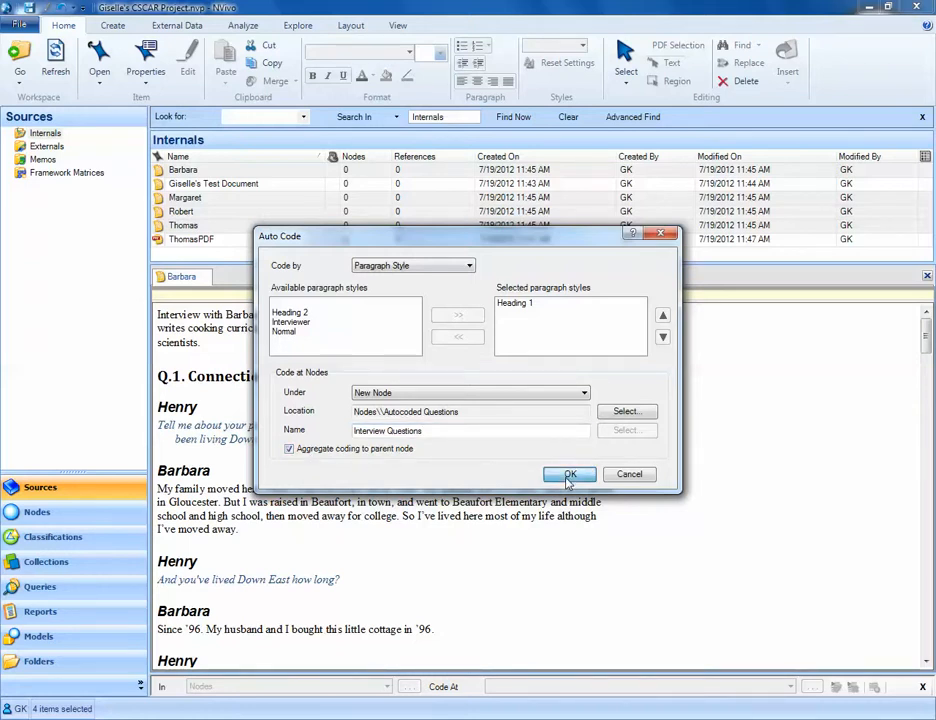
click(570, 474)
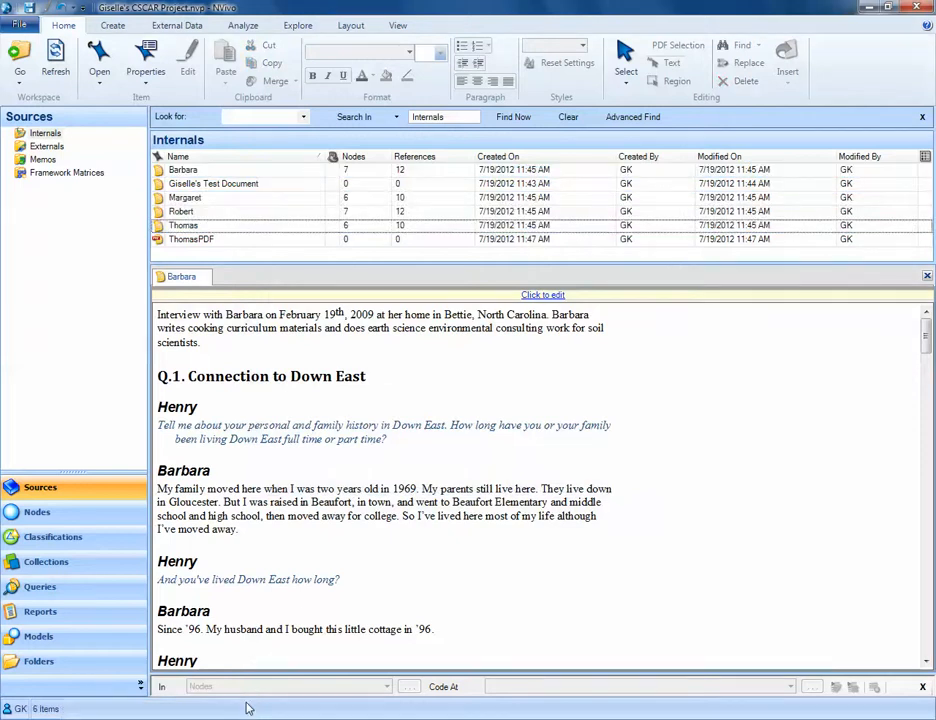
mouse_move(180, 582)
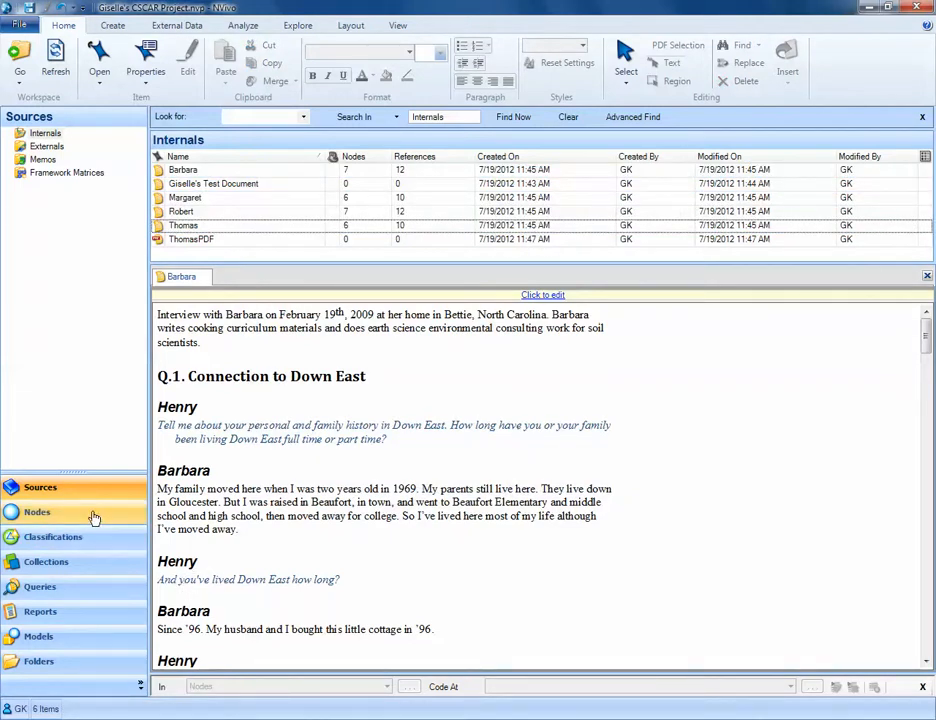
- Expand Interview Questions in Autocoded Questions to show Q.1–Q.6 and select the Q.5 node
click(36, 512)
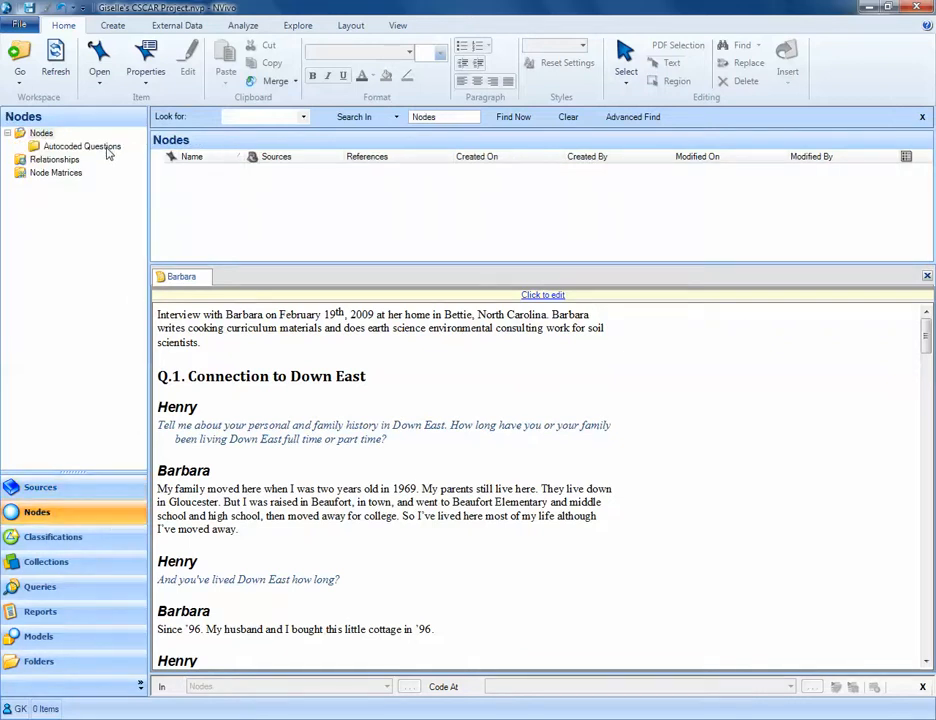
click(80, 146)
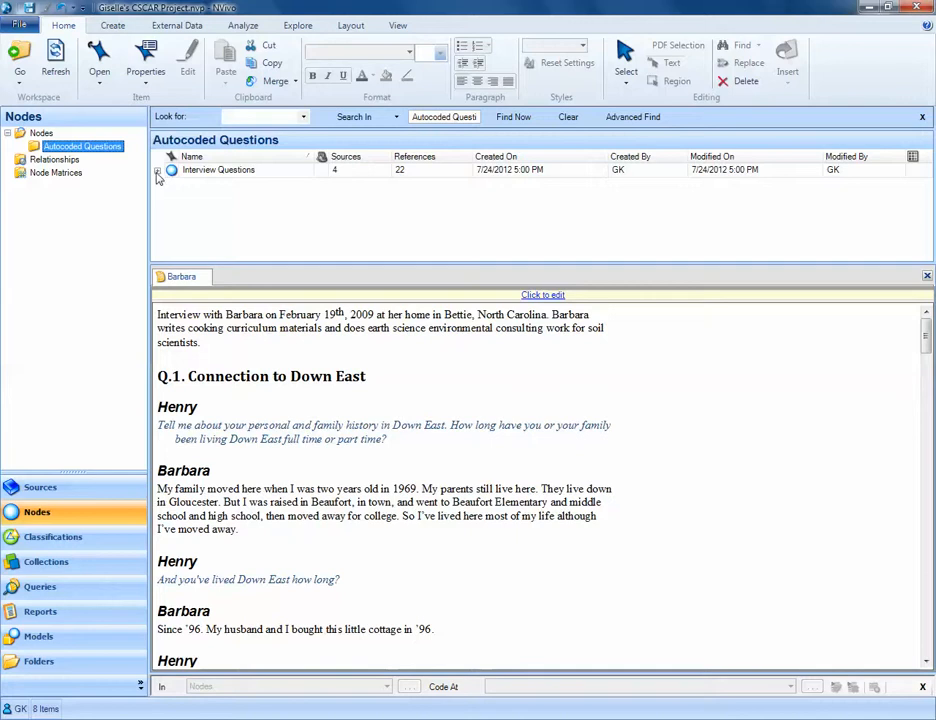
click(156, 170)
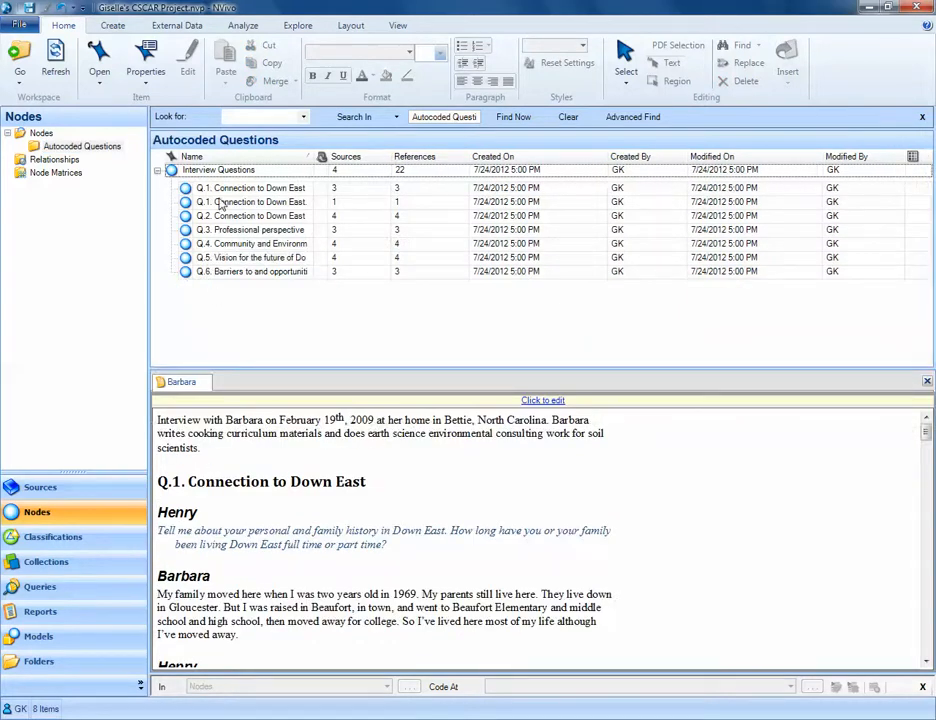
click(192, 156)
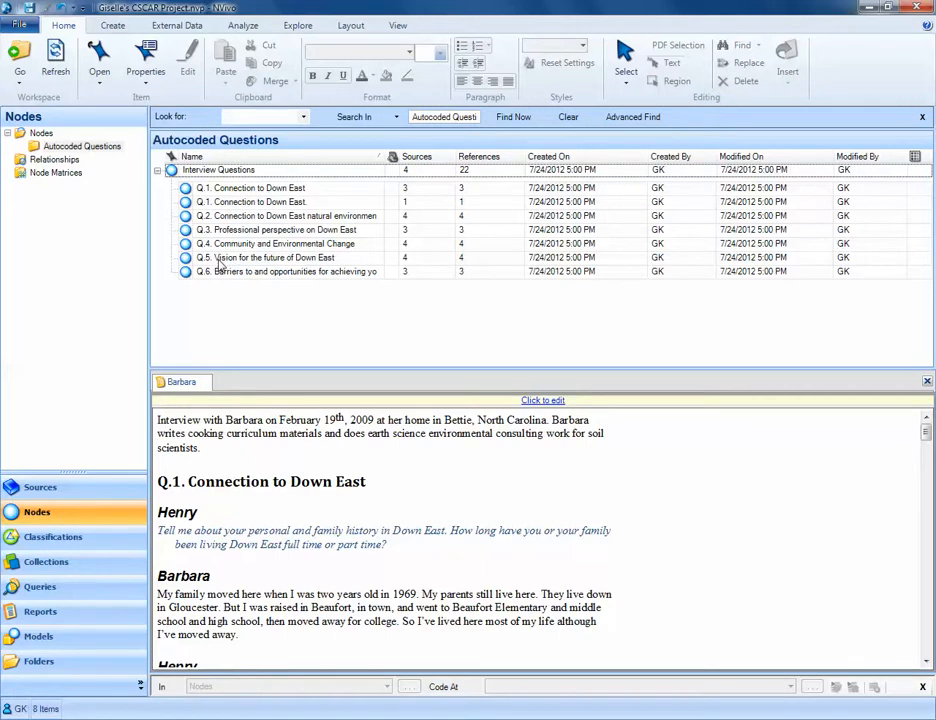
click(270, 258)
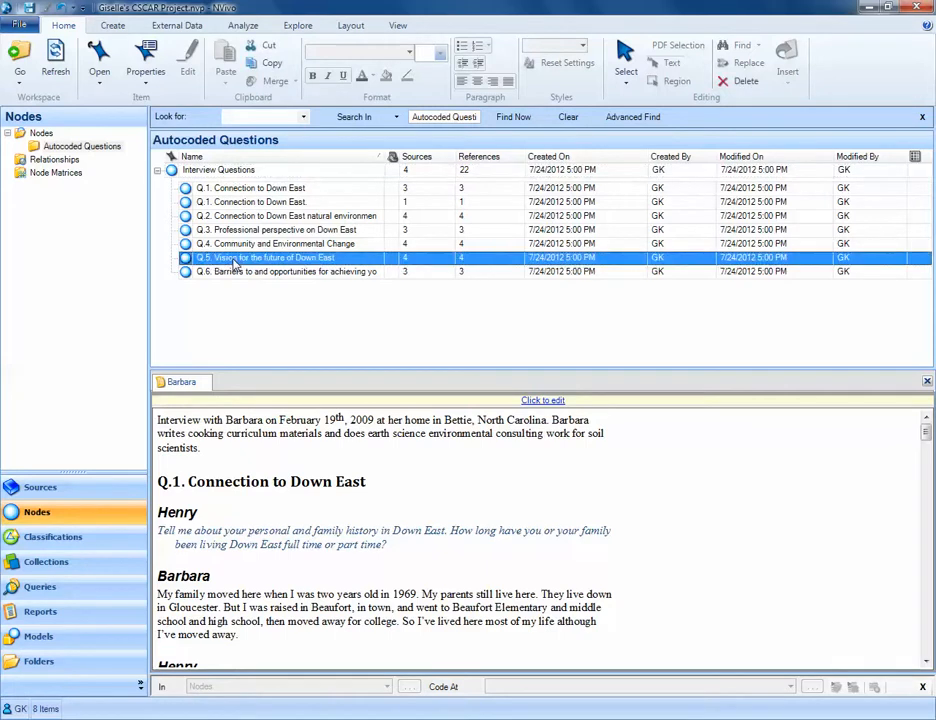
double_click(264, 256)
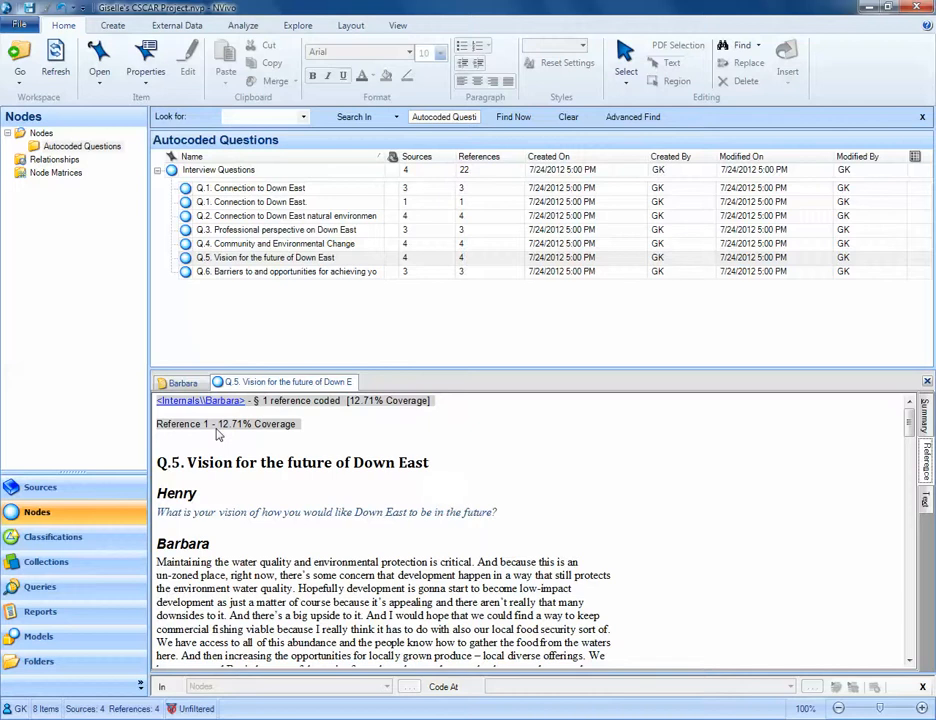
mouse_move(164, 412)
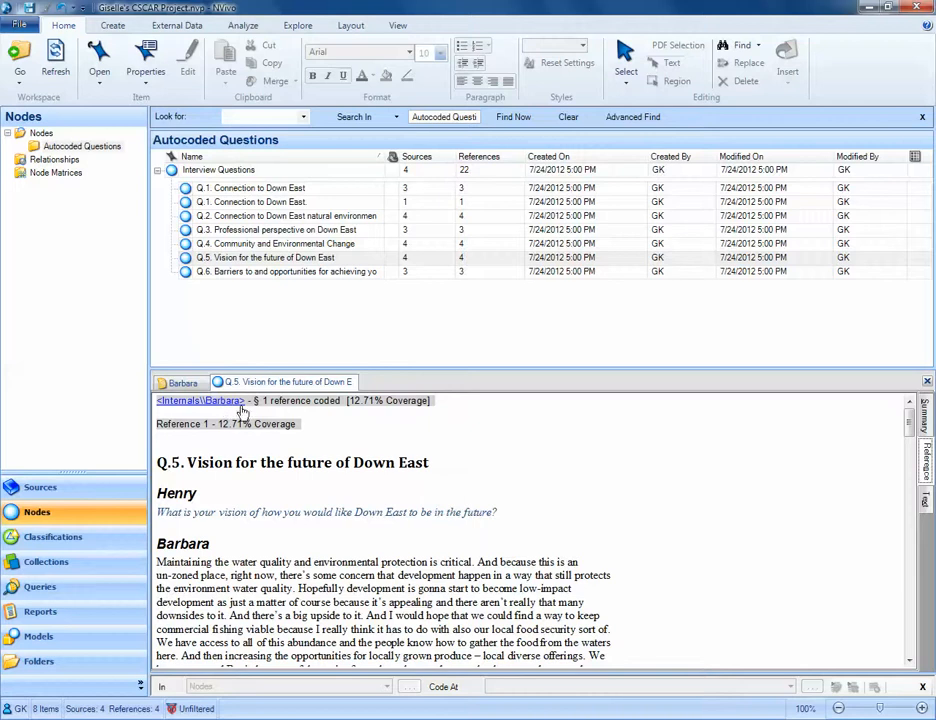
click(320, 462)
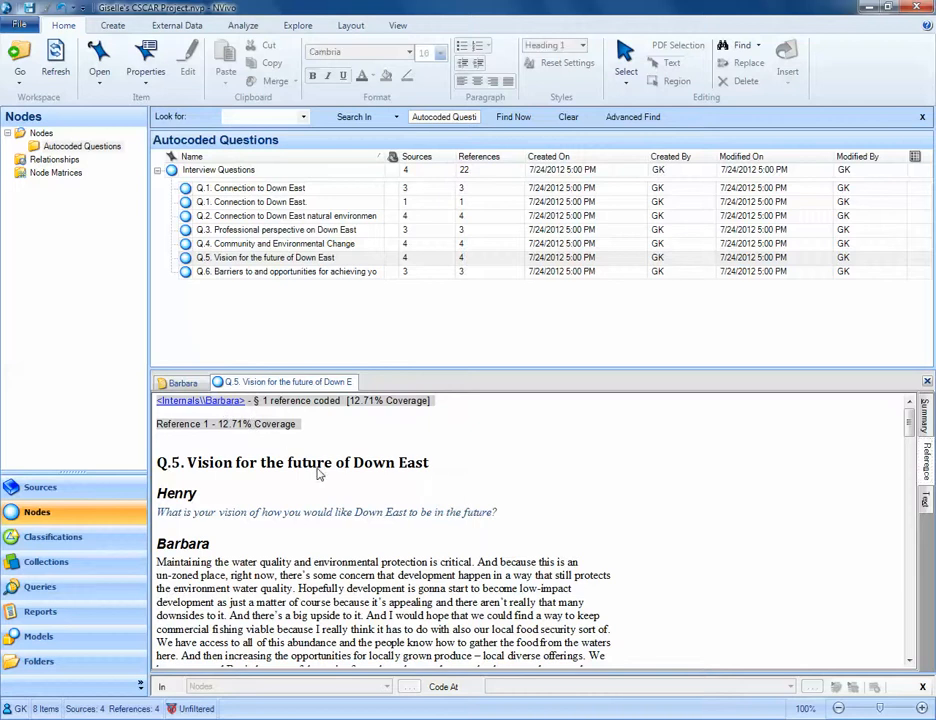
scroll(down, 3)
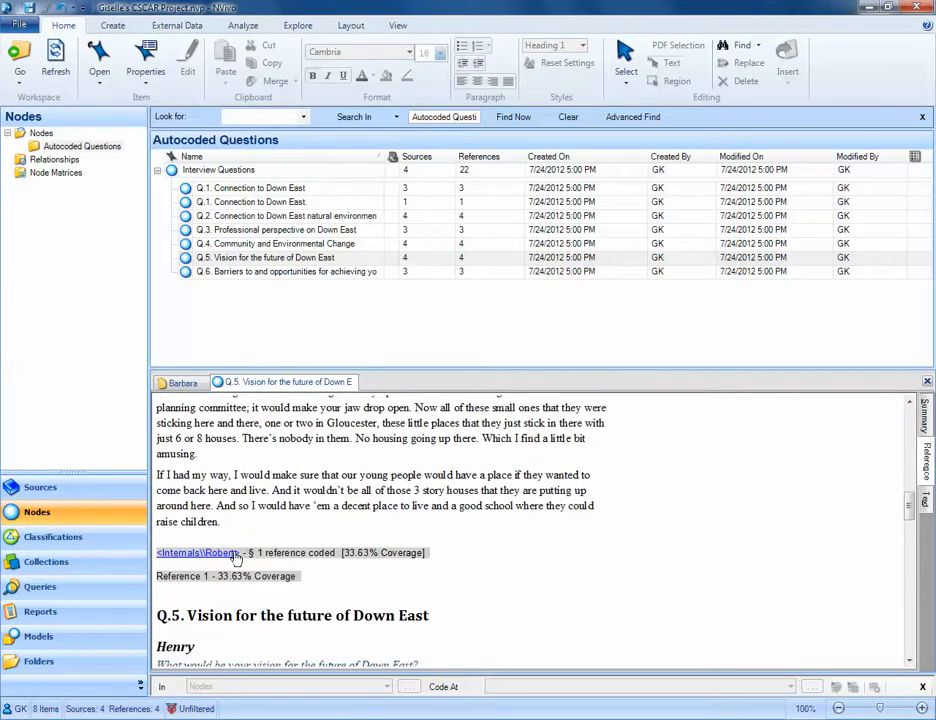
scroll(down, 3)
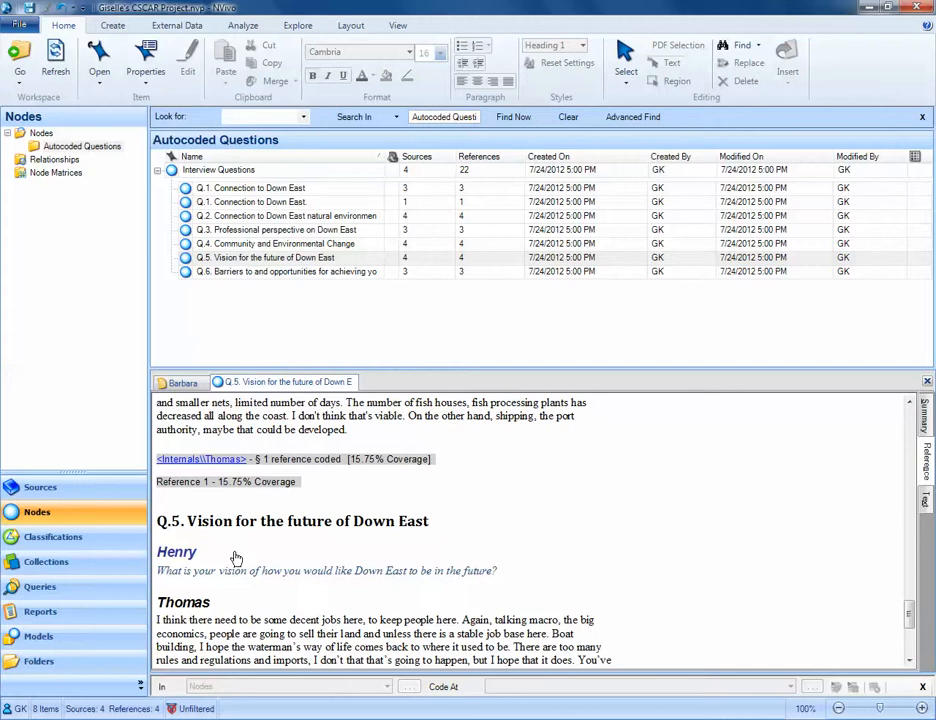
scroll(down, 3)
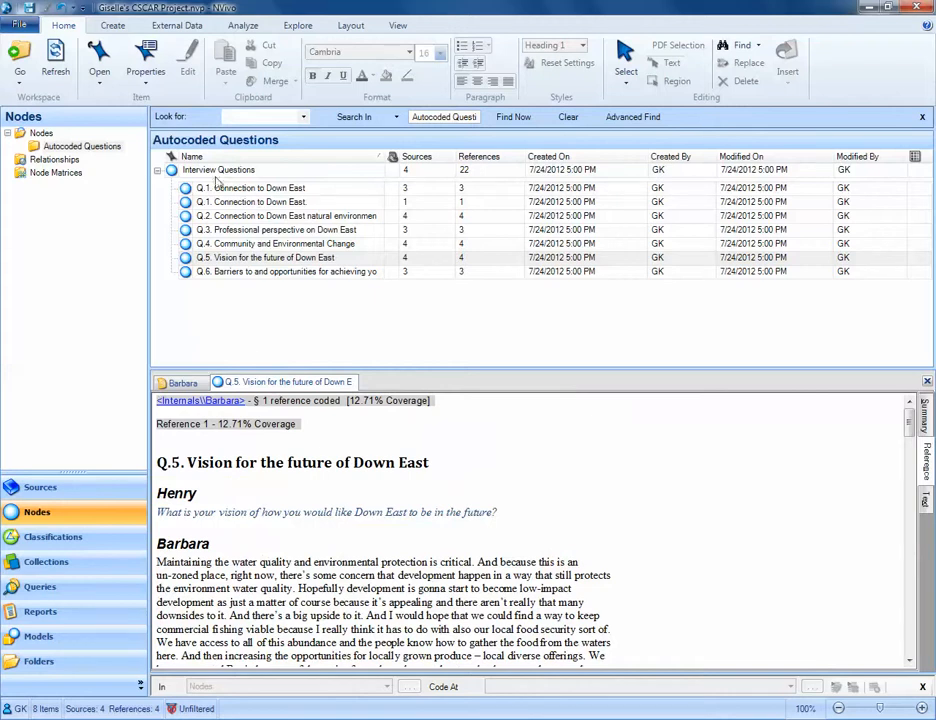
click(250, 188)
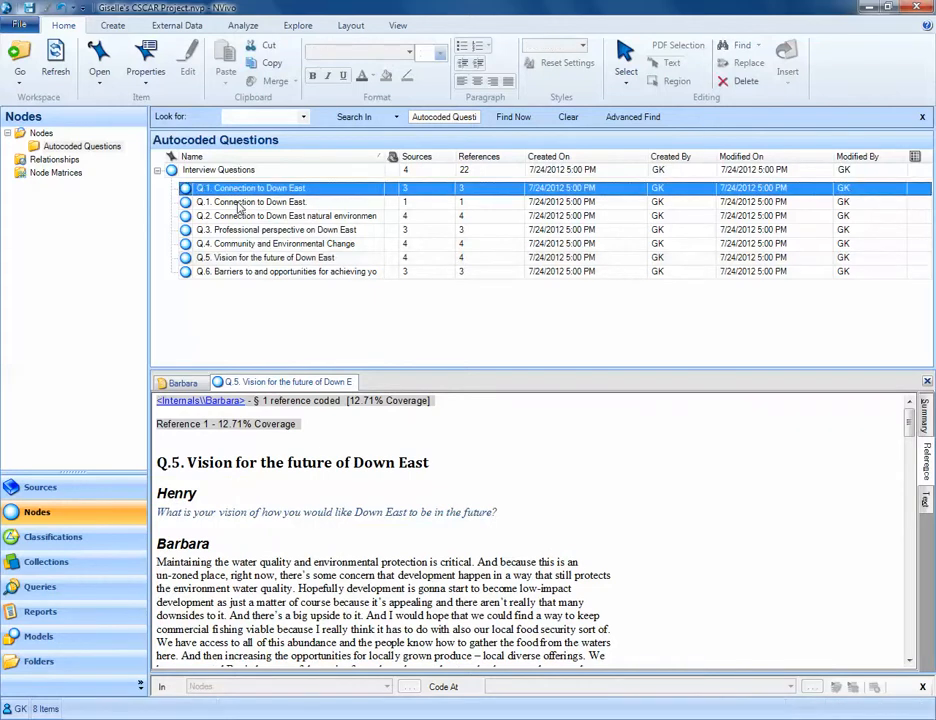
click(250, 202)
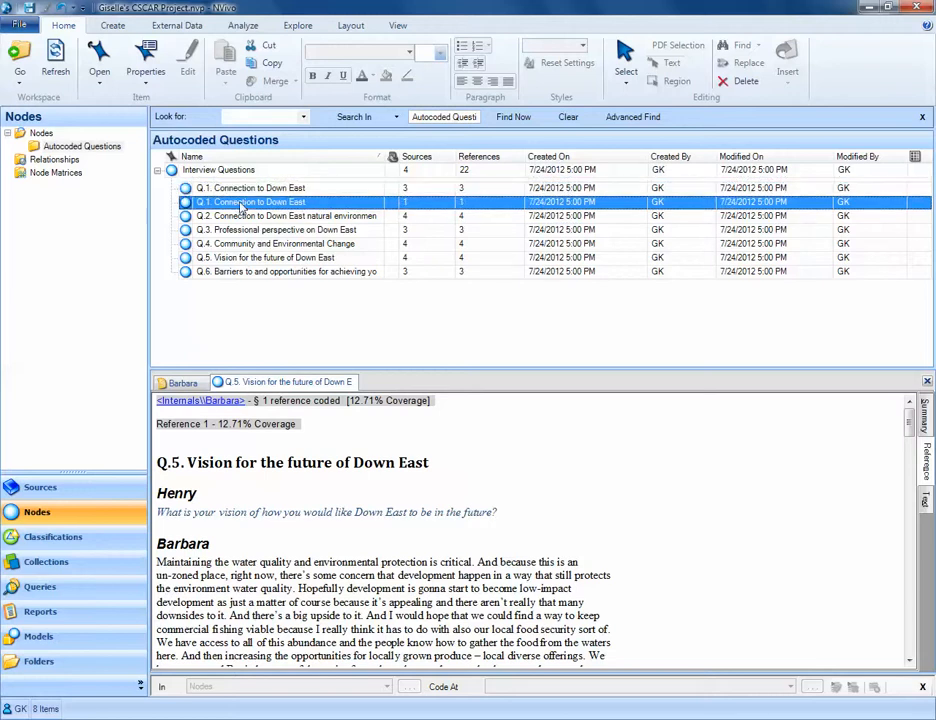
click(250, 188)
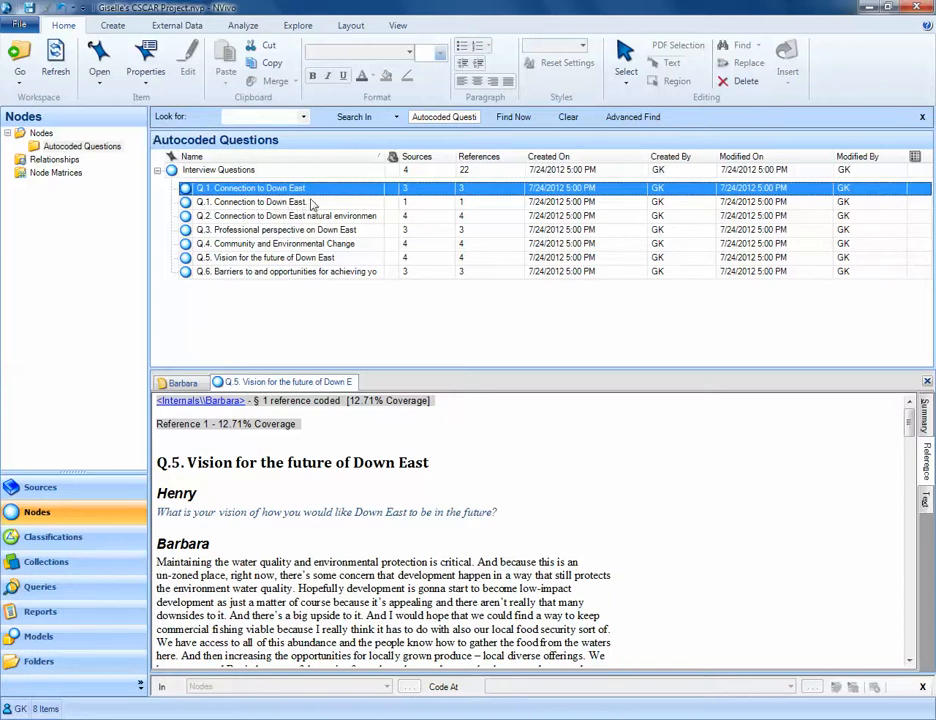
mouse_move(322, 224)
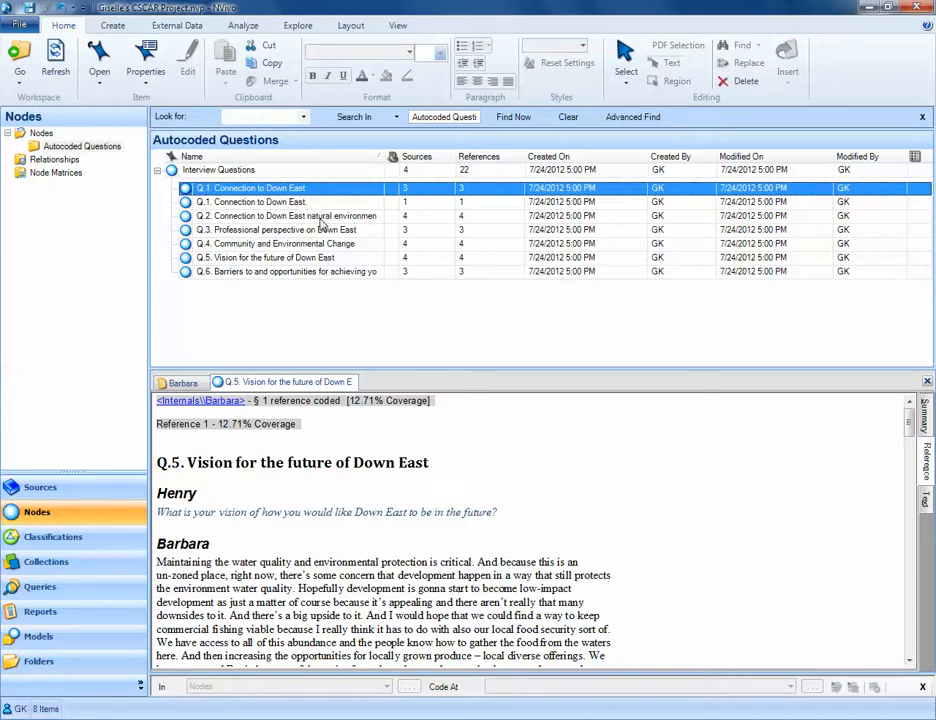
mouse_move(318, 224)
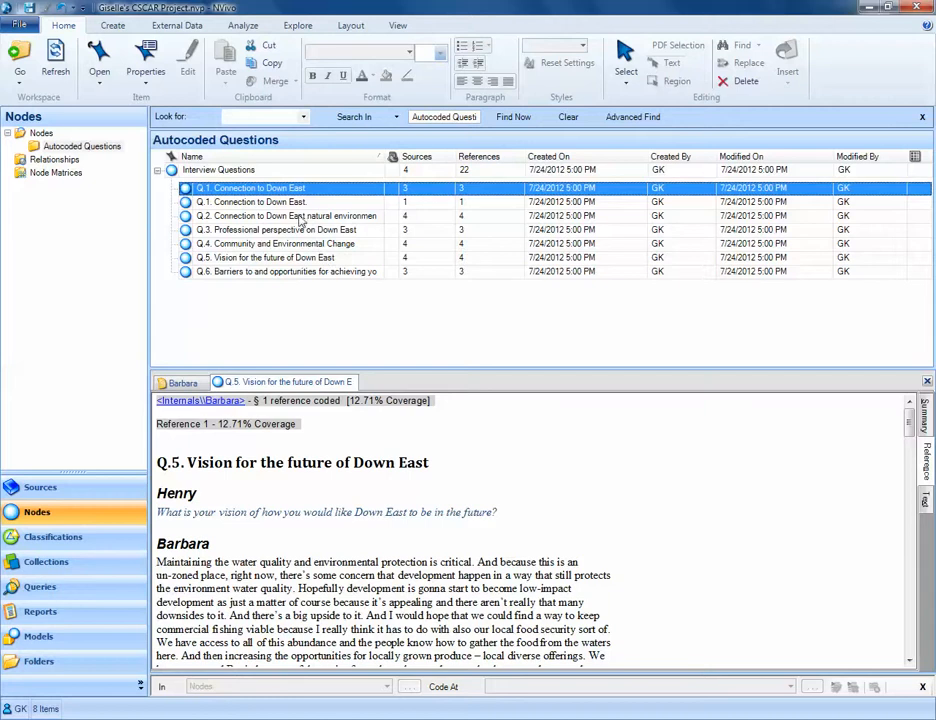
mouse_move(302, 212)
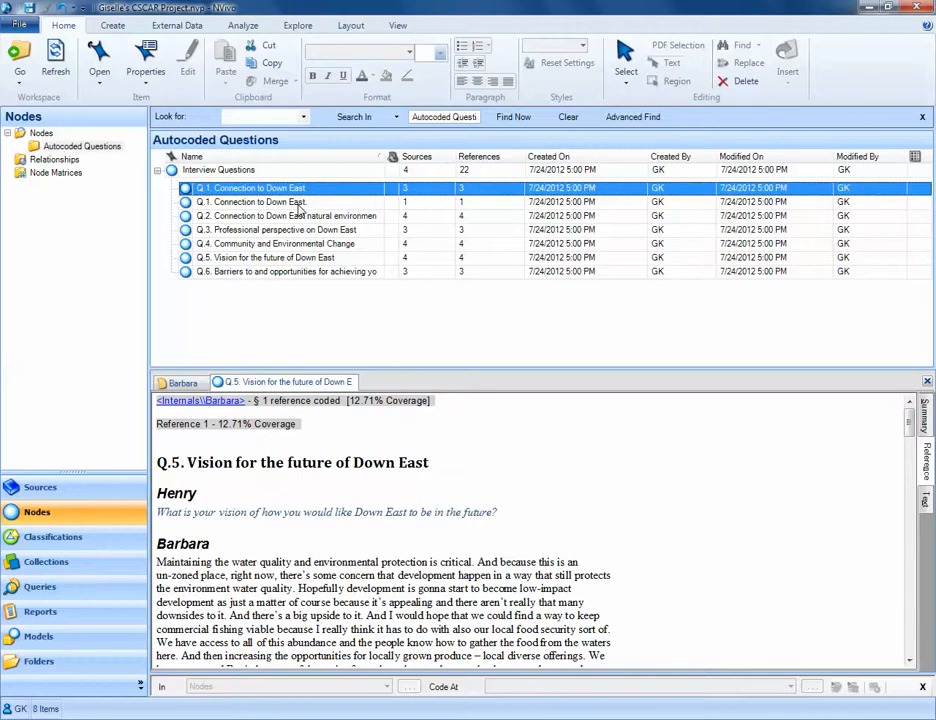
mouse_move(304, 210)
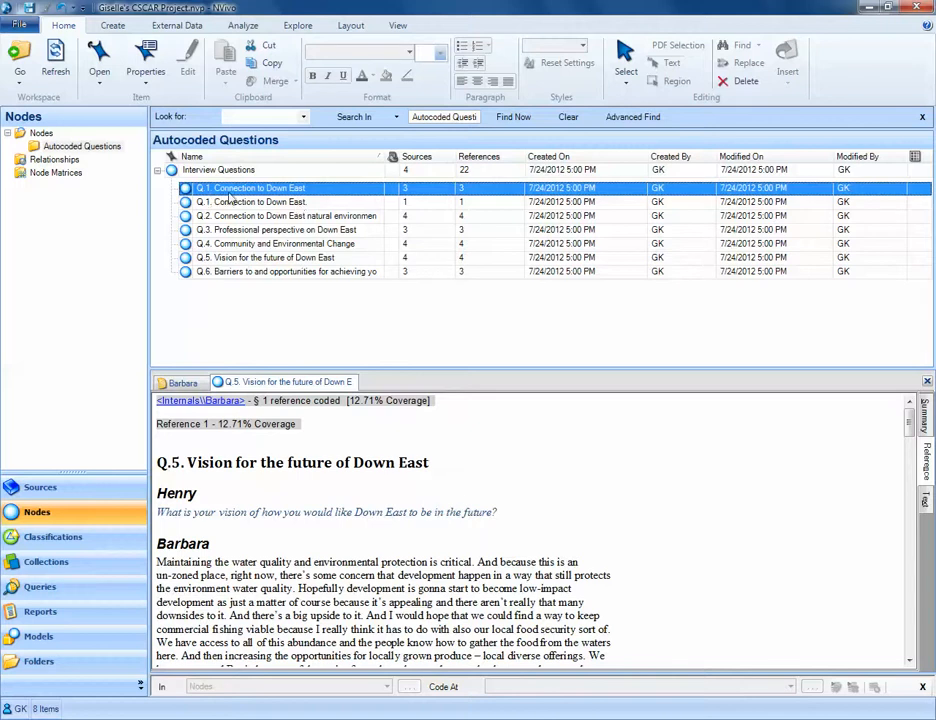
click(250, 202)
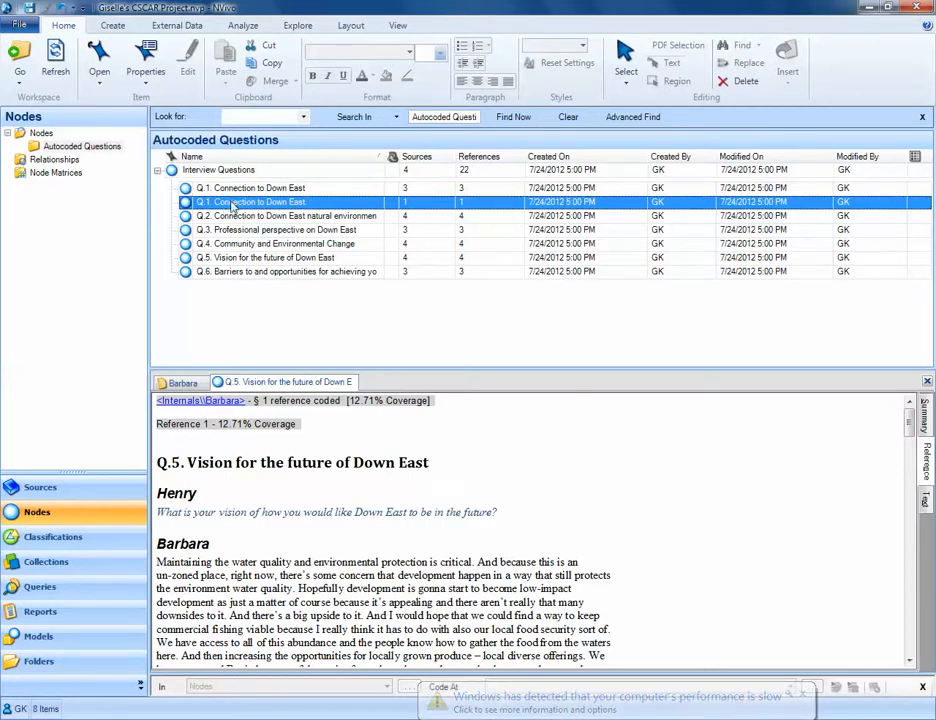
- Copy the duplicate Q.1 node and merge it into Q.1 Connection to Down East
right_click(250, 202)
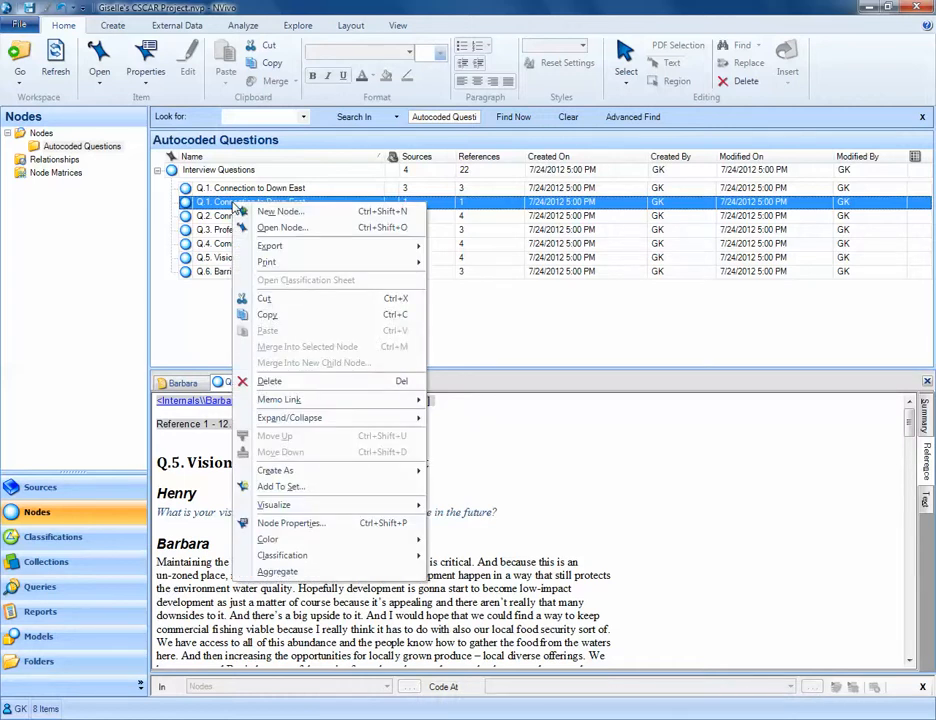
mouse_move(280, 212)
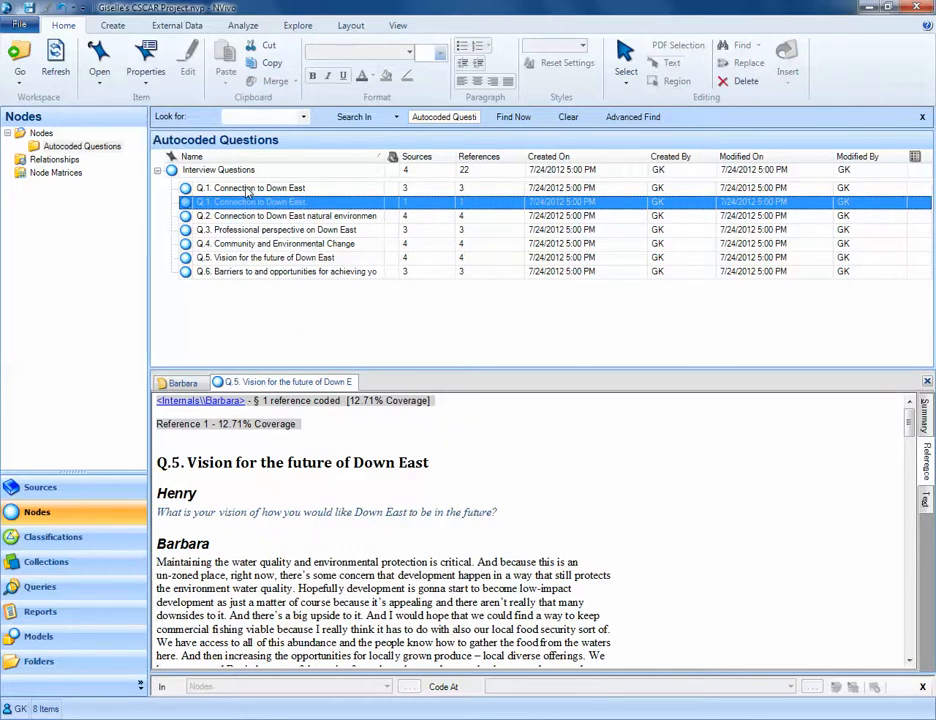
right_click(248, 188)
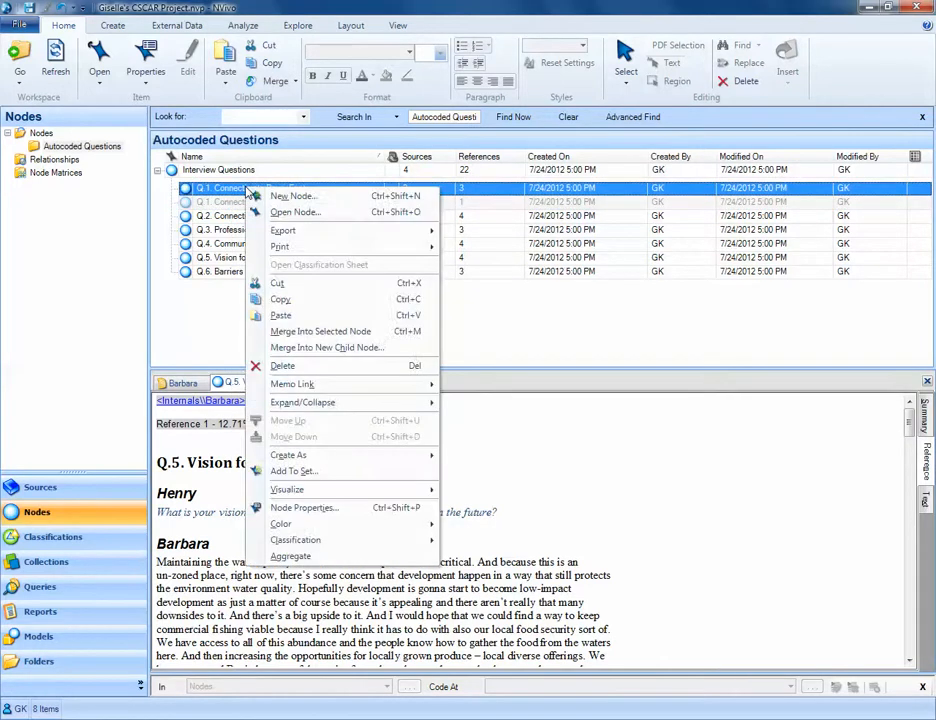
mouse_move(280, 246)
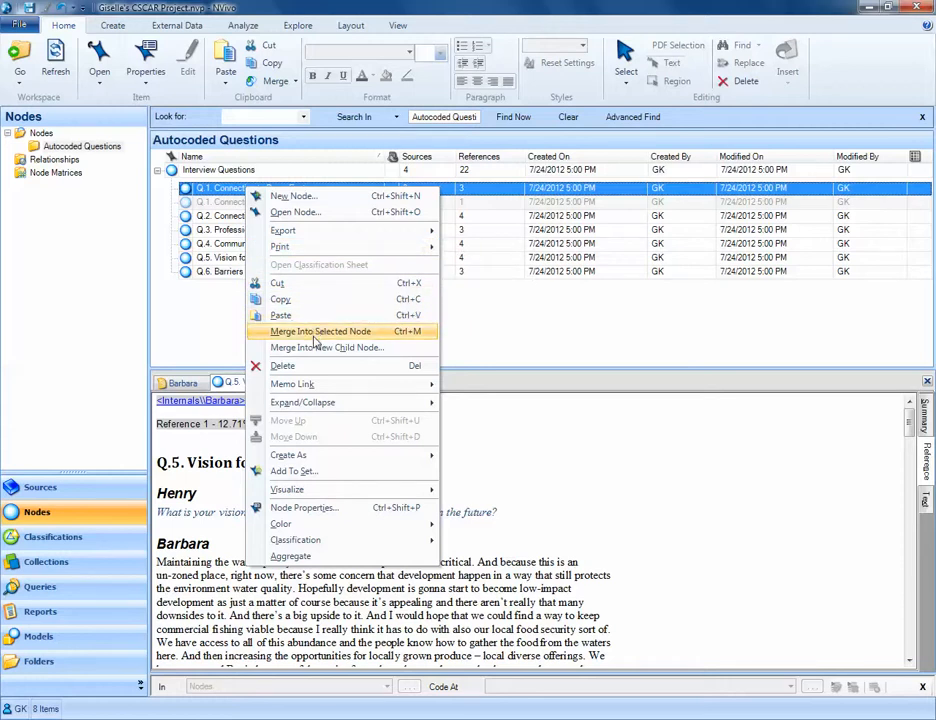
click(320, 332)
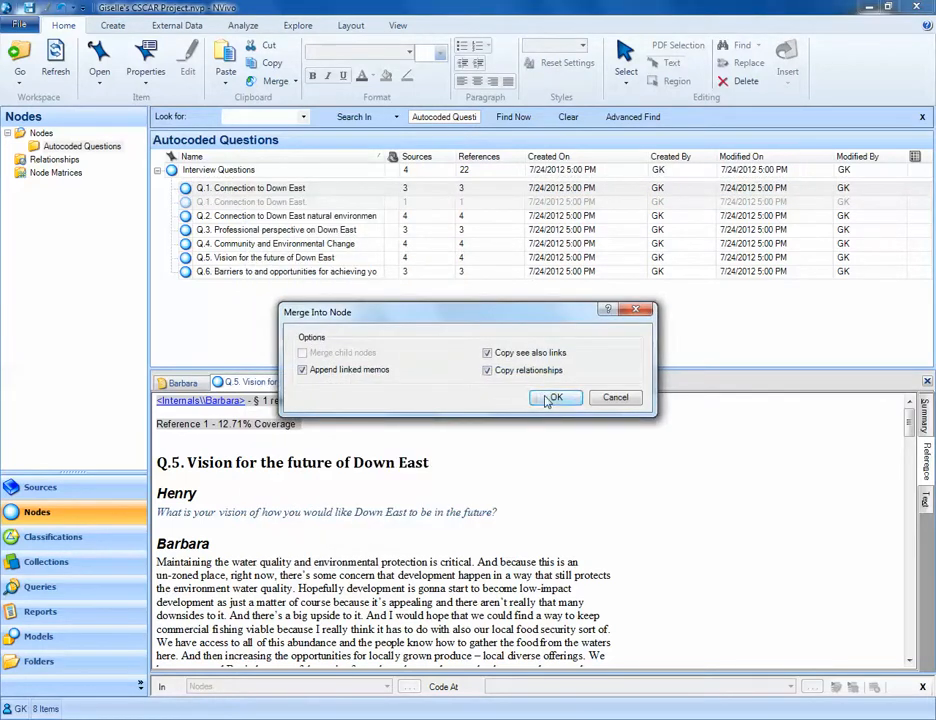
click(556, 396)
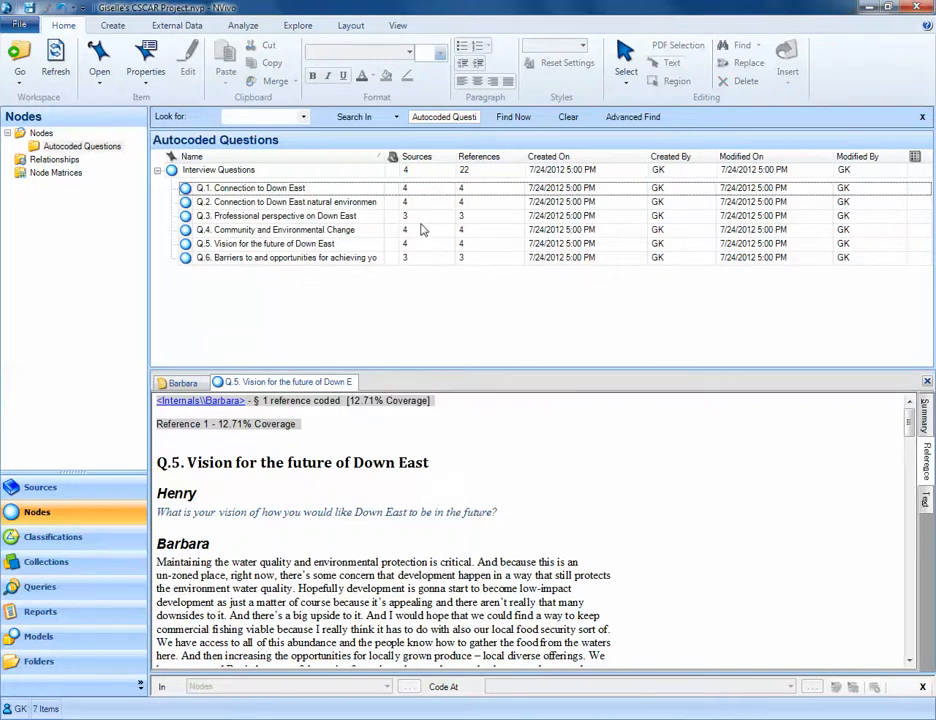
mouse_move(324, 222)
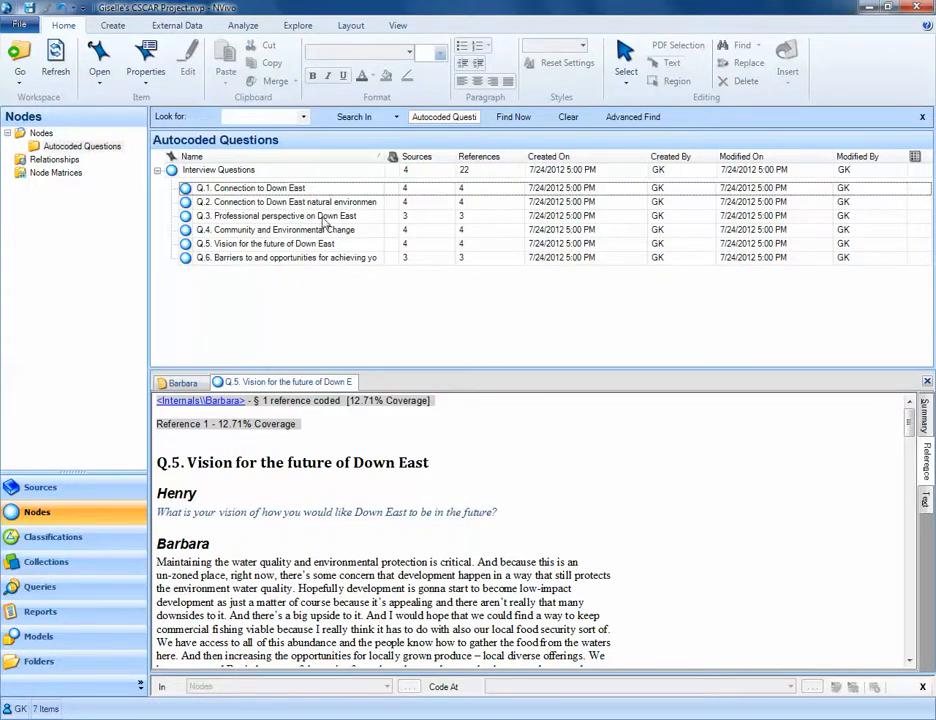
mouse_move(322, 216)
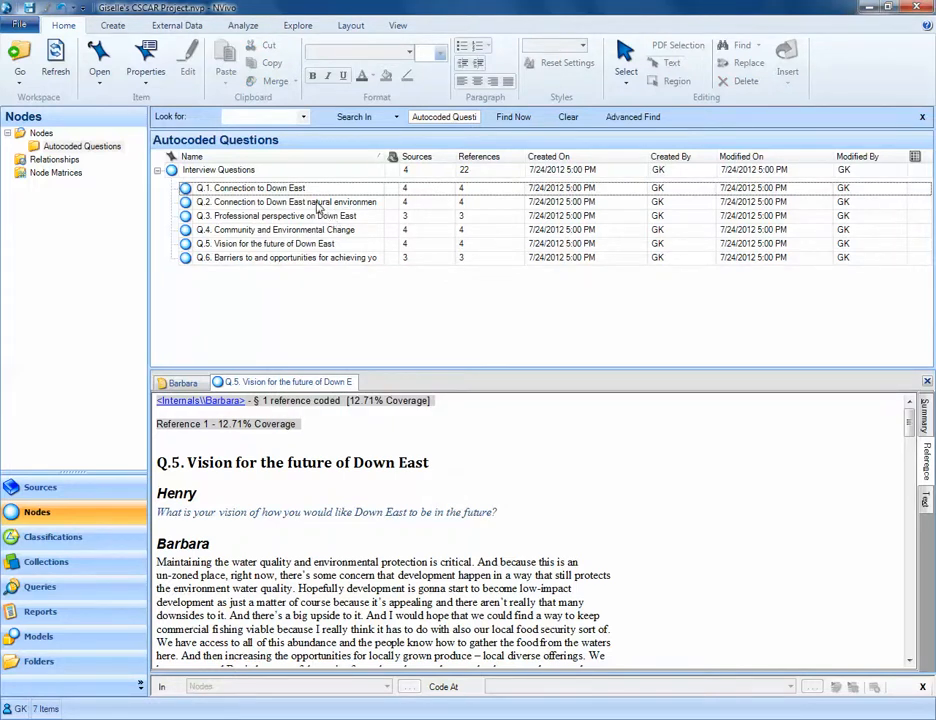
mouse_move(202, 202)
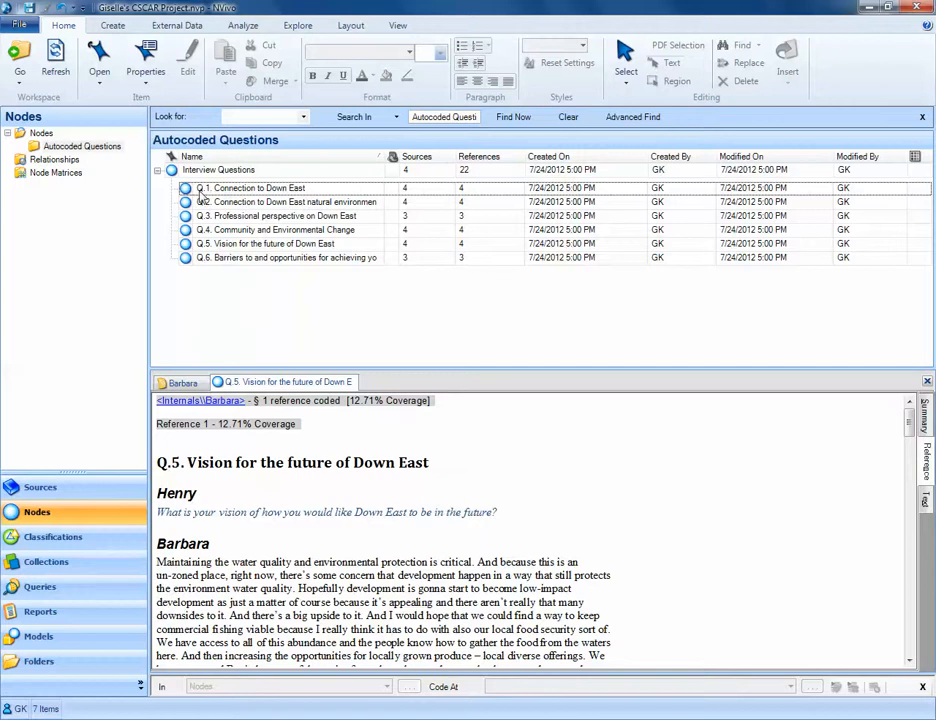